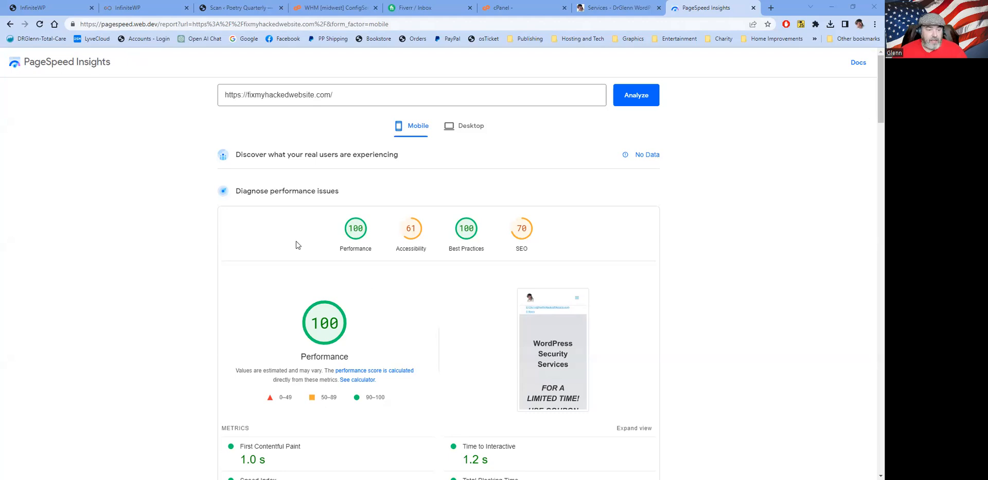
mouse_move(248, 102)
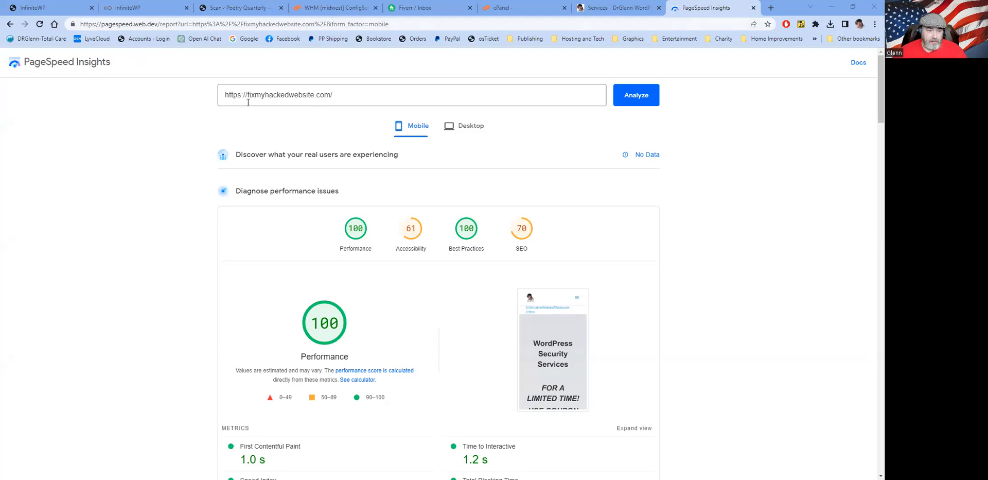
mouse_move(287, 163)
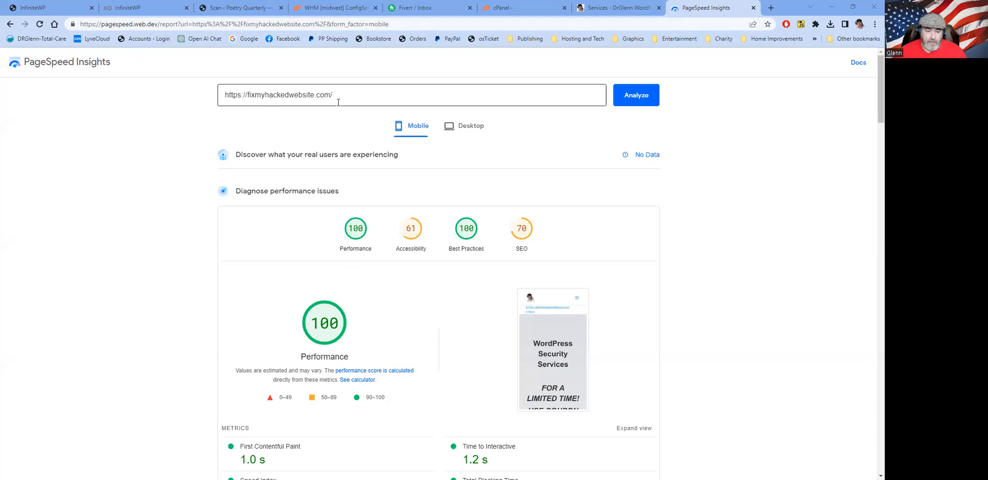
mouse_move(362, 263)
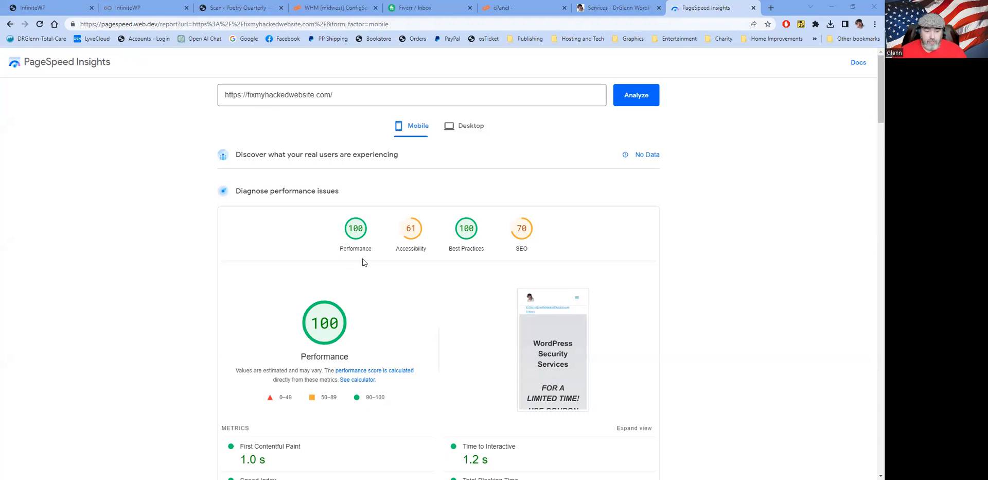
mouse_move(386, 175)
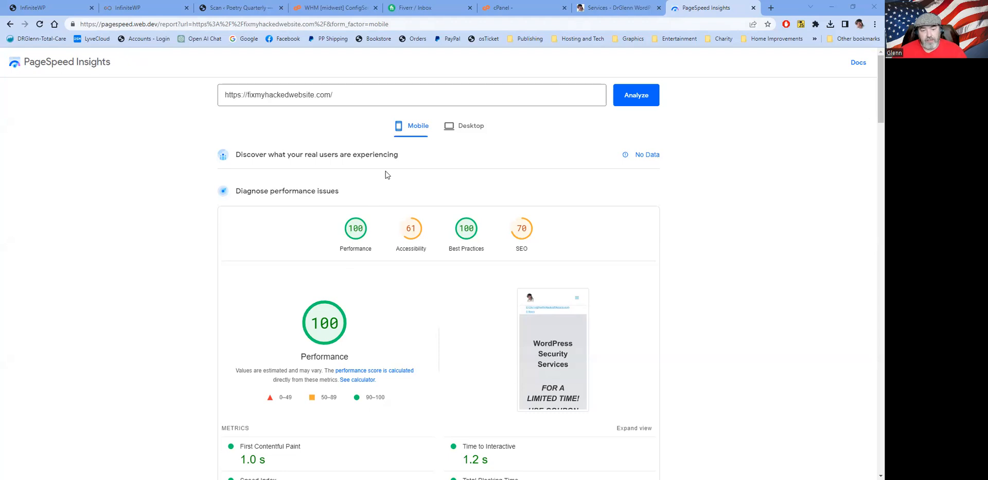
mouse_move(458, 169)
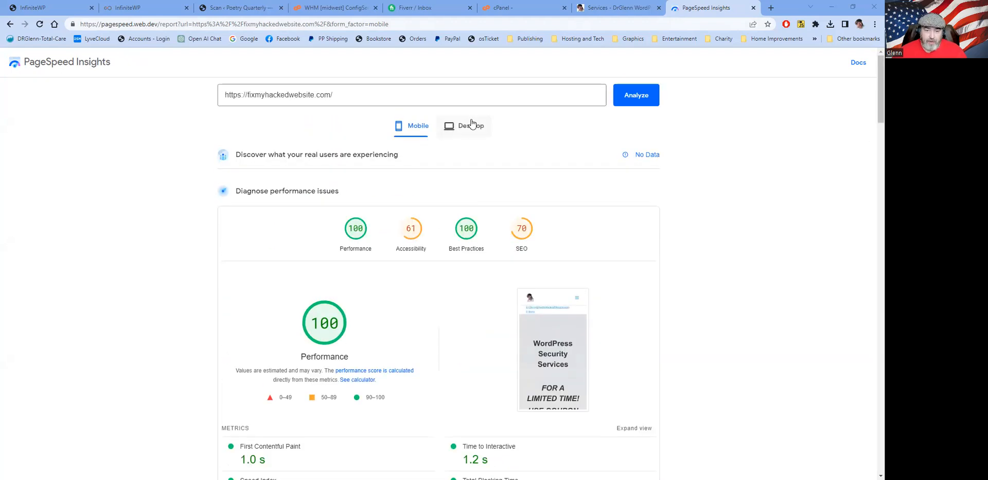
Switch the fixmyhackedwebsite.com report to desktop results, showing Performance 96.
left_click(469, 126)
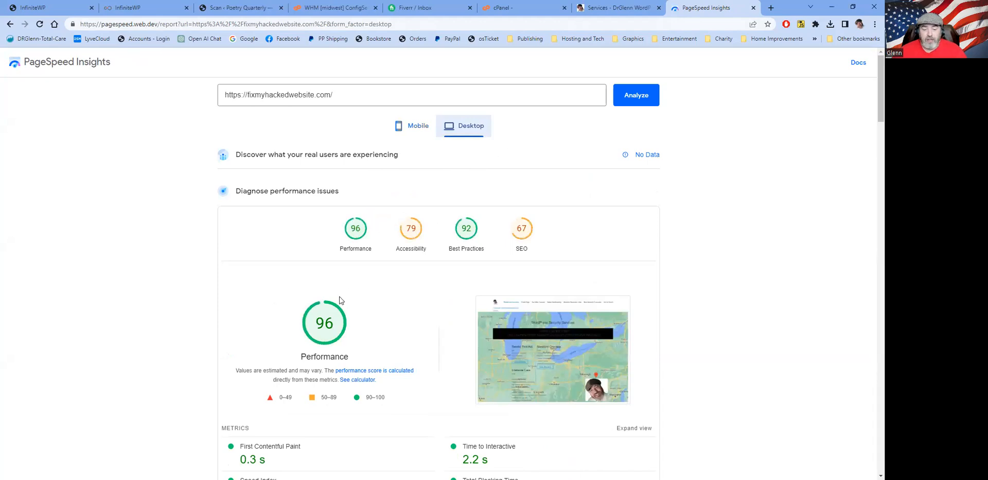
mouse_move(335, 343)
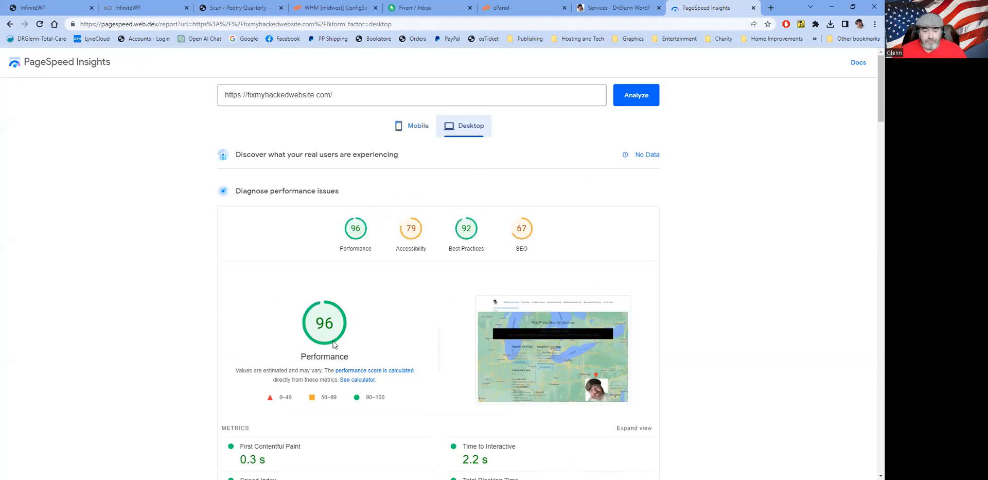
mouse_move(300, 335)
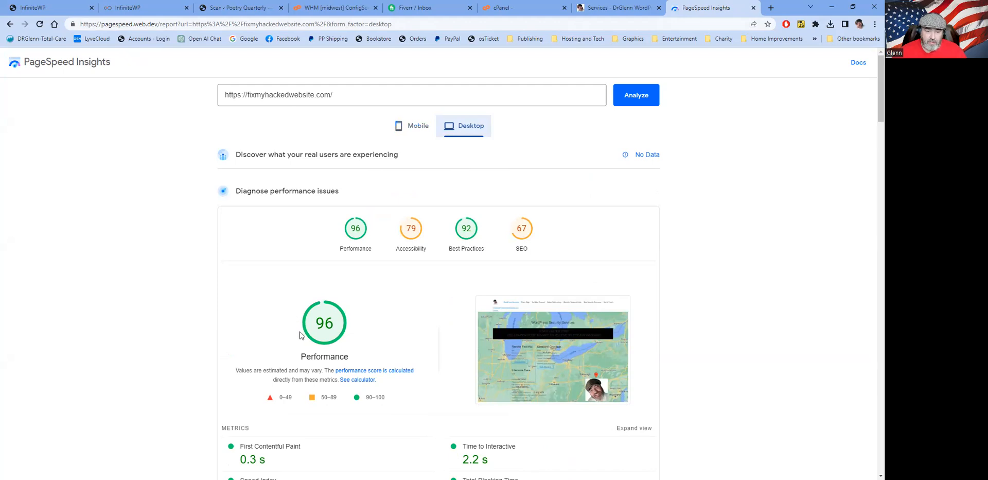
mouse_move(473, 122)
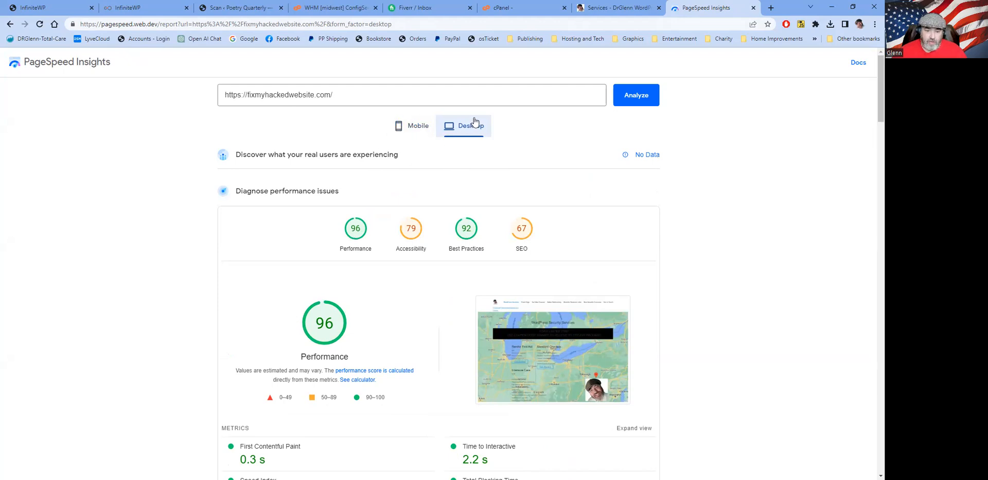
mouse_move(358, 339)
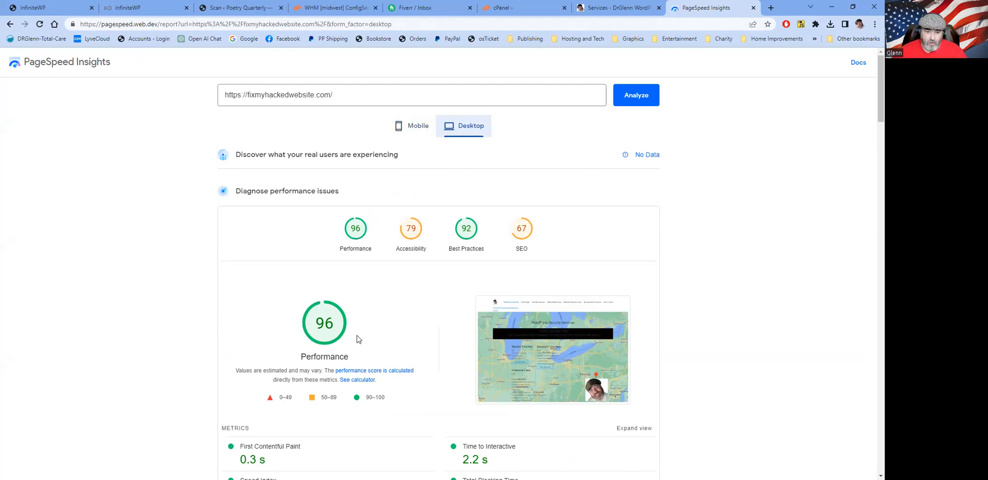
mouse_move(338, 340)
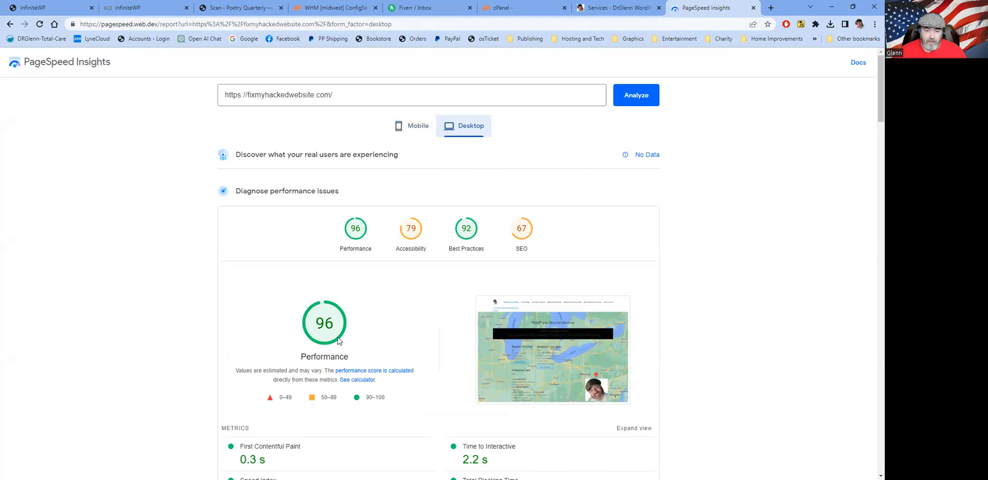
mouse_move(383, 302)
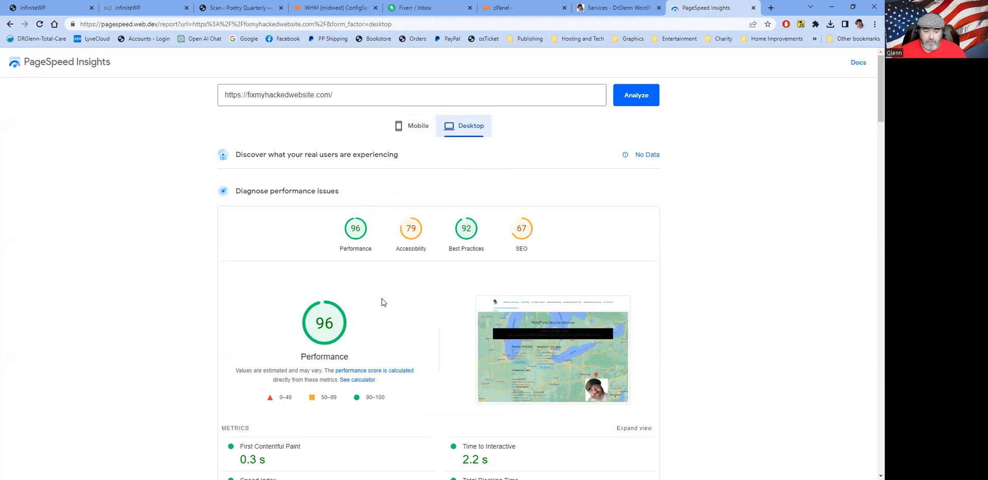
mouse_move(397, 318)
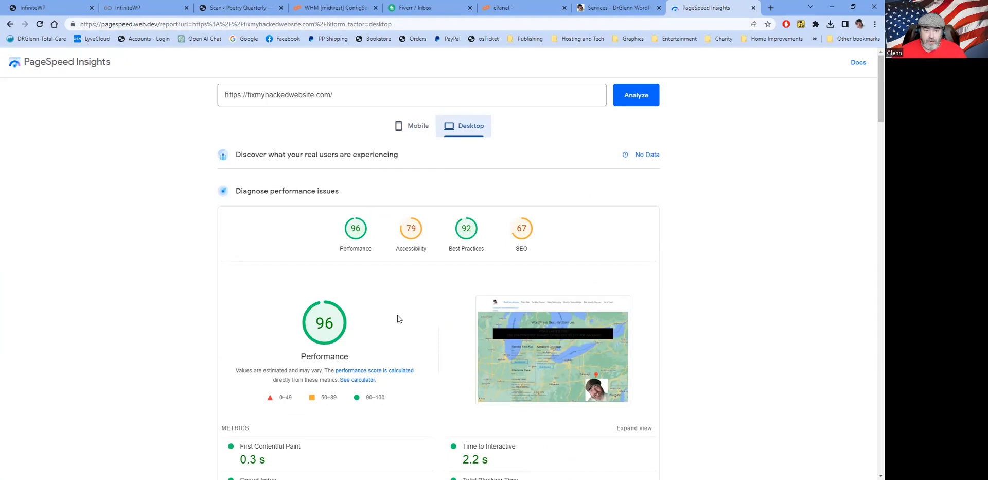
mouse_move(91, 38)
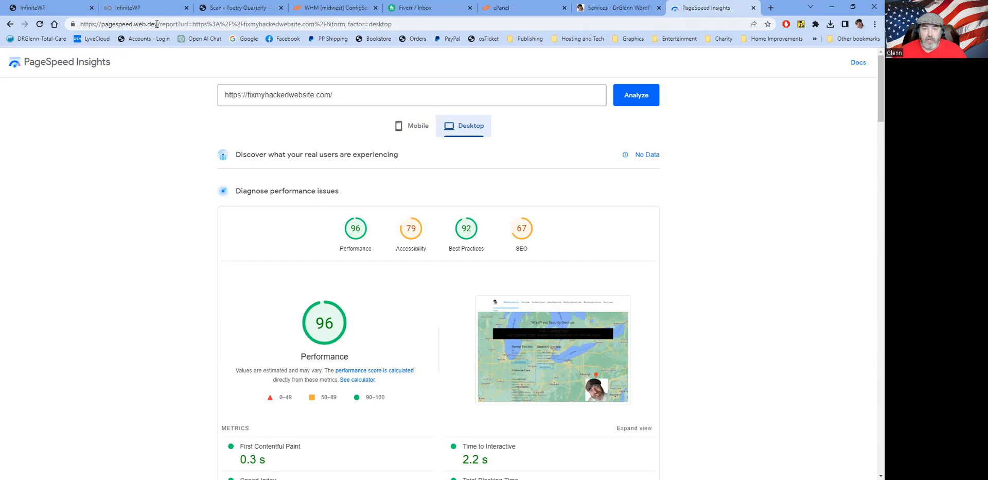
mouse_move(167, 205)
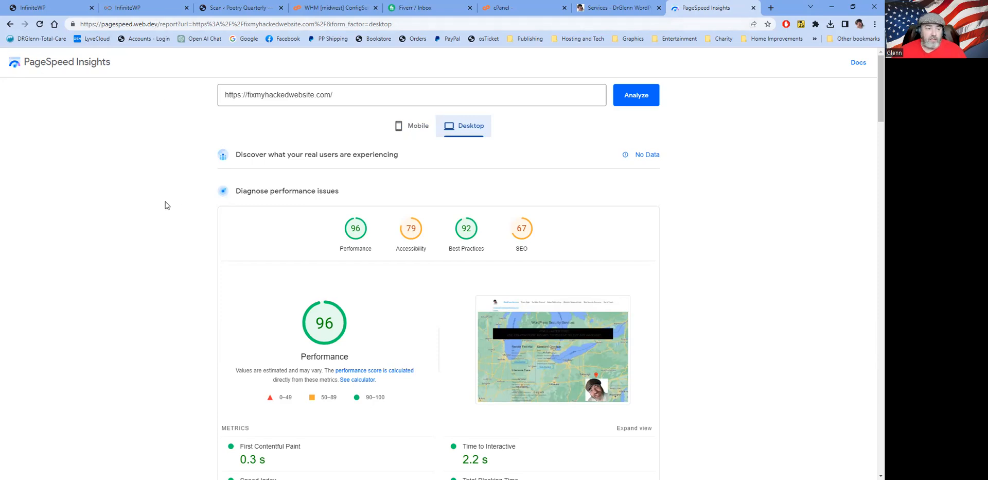
mouse_move(164, 211)
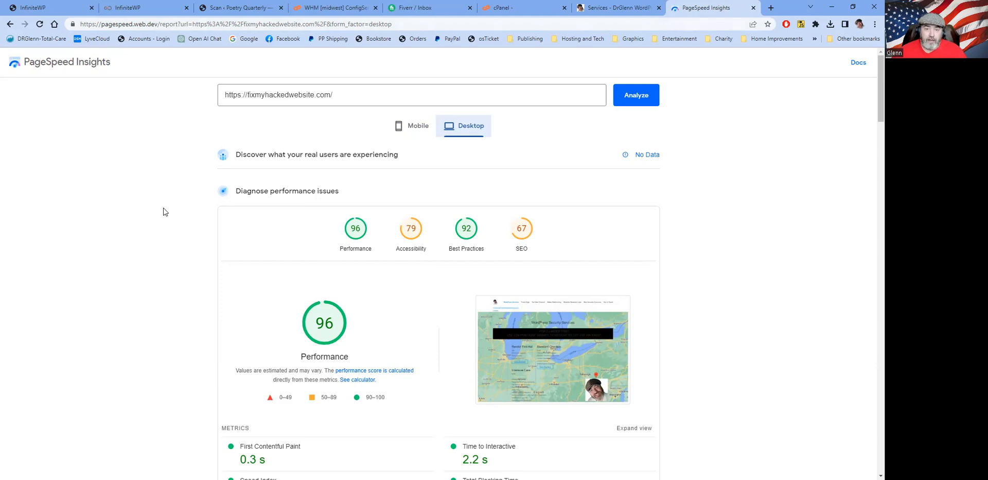
mouse_move(170, 162)
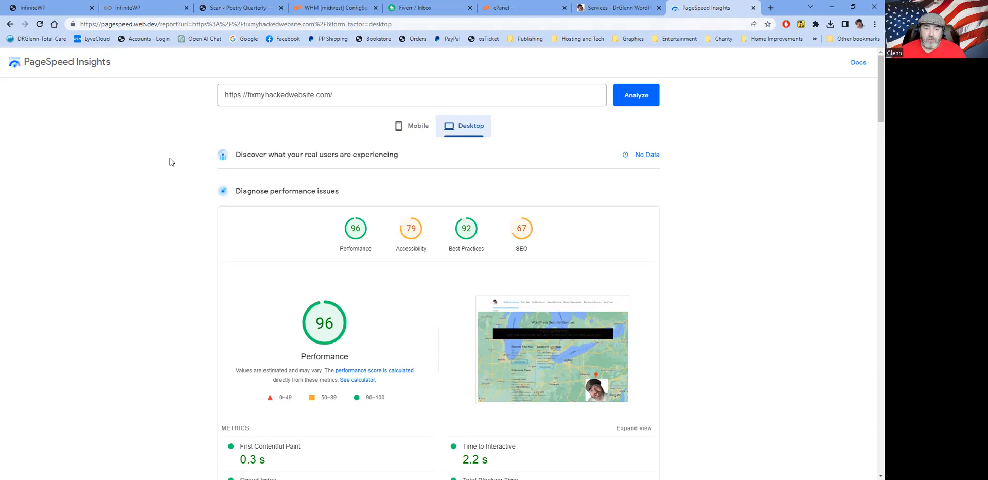
mouse_move(160, 167)
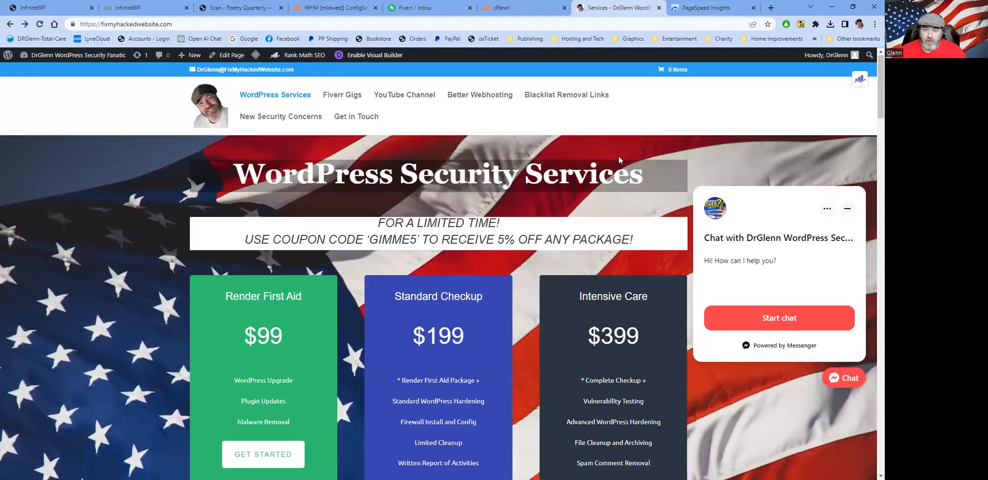
mouse_move(460, 154)
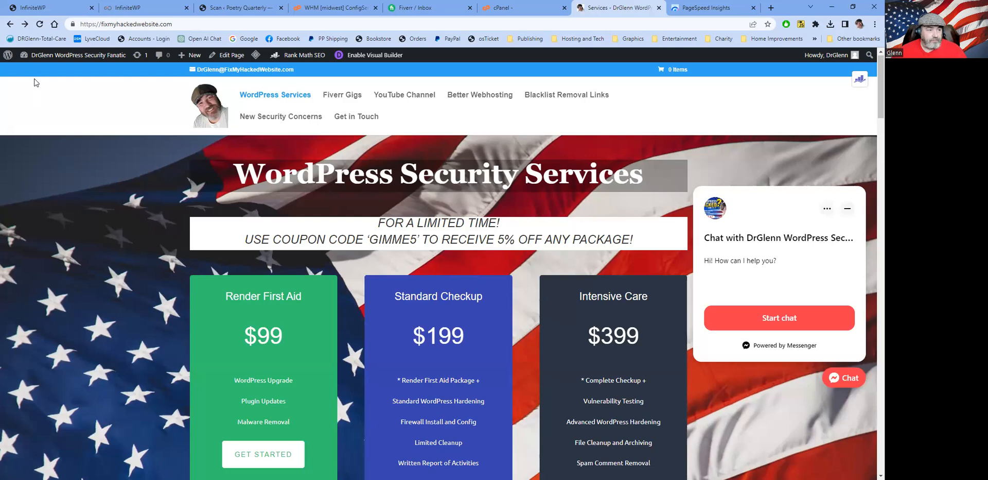
Reveal the admin-page shortcuts from the site-name menu in the WordPress admin bar.
left_click(77, 55)
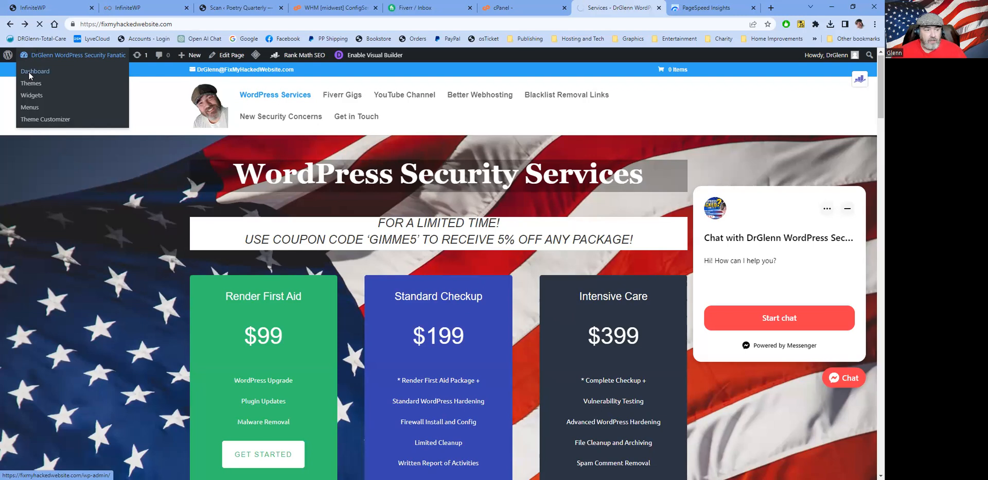
Go to the admin Dashboard and open LiteSpeed Cache > Cache settings for the site.
left_click(35, 71)
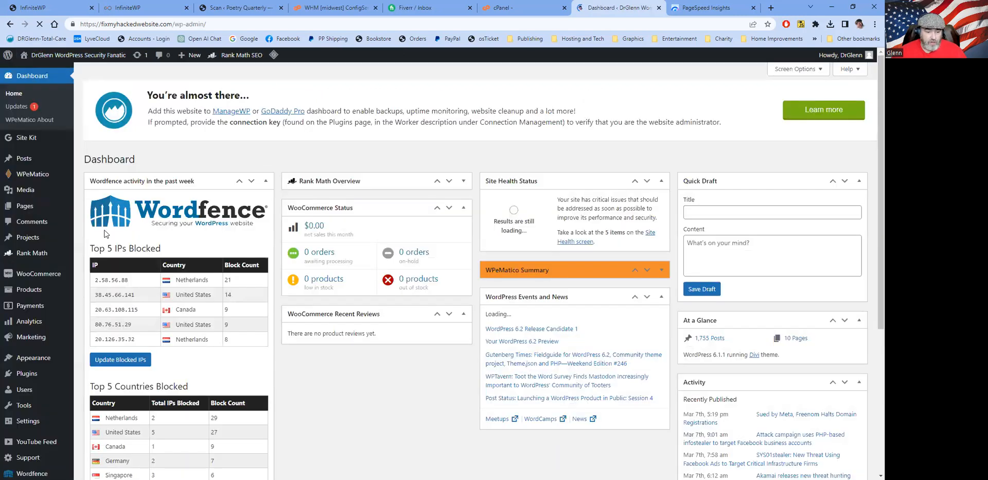
scroll("down", 3)
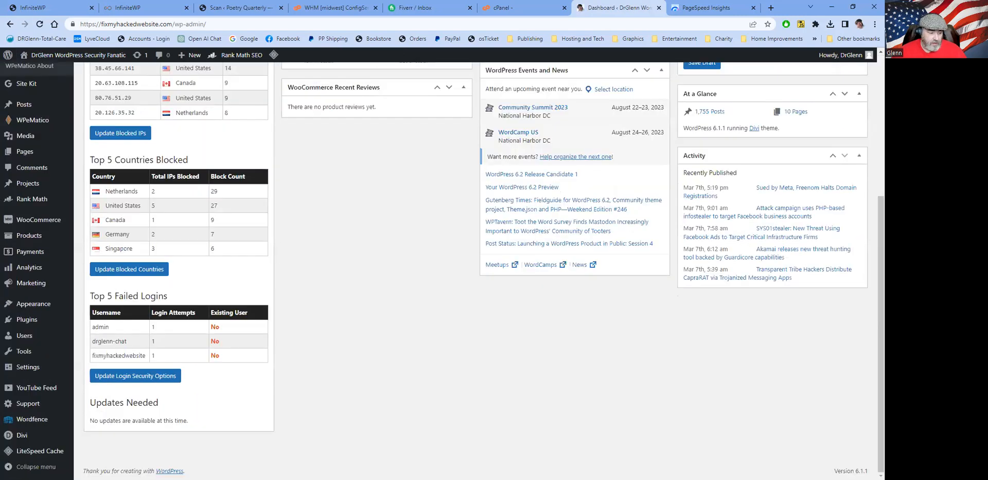
mouse_move(41, 450)
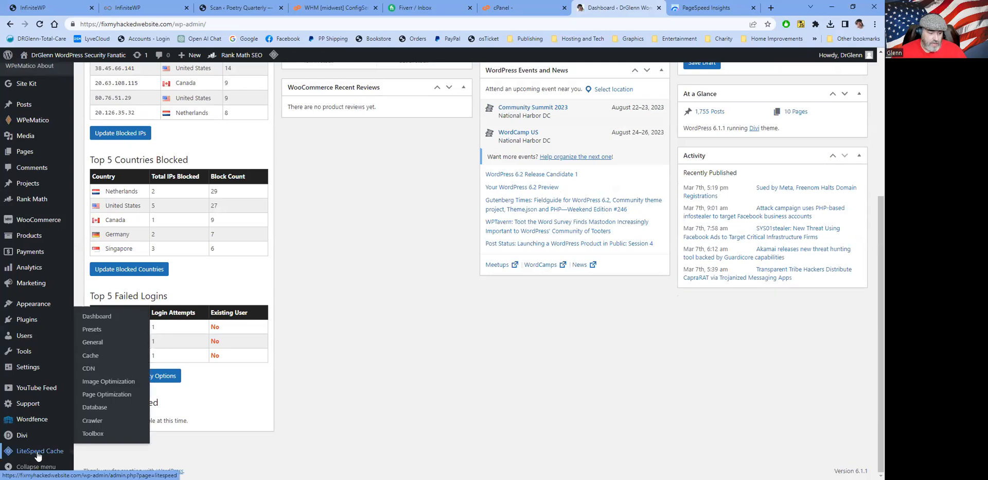
mouse_move(91, 357)
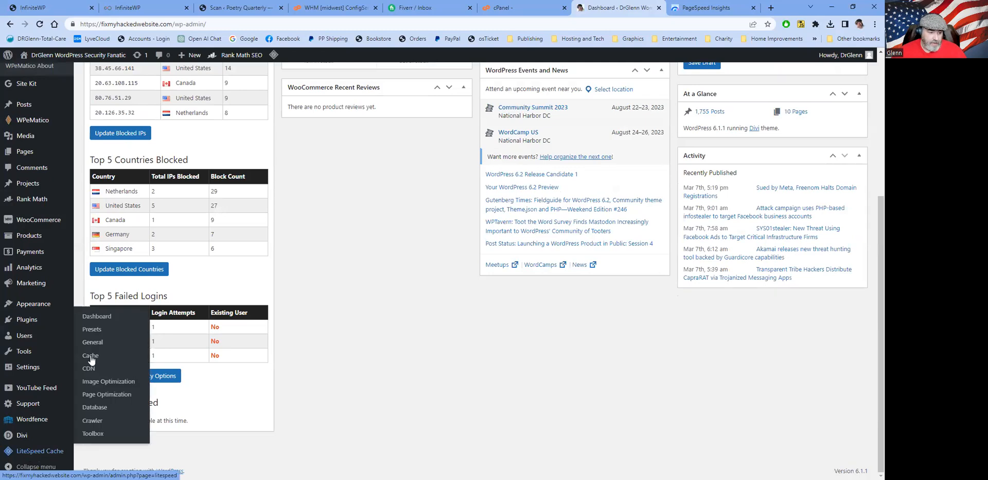
left_click(90, 355)
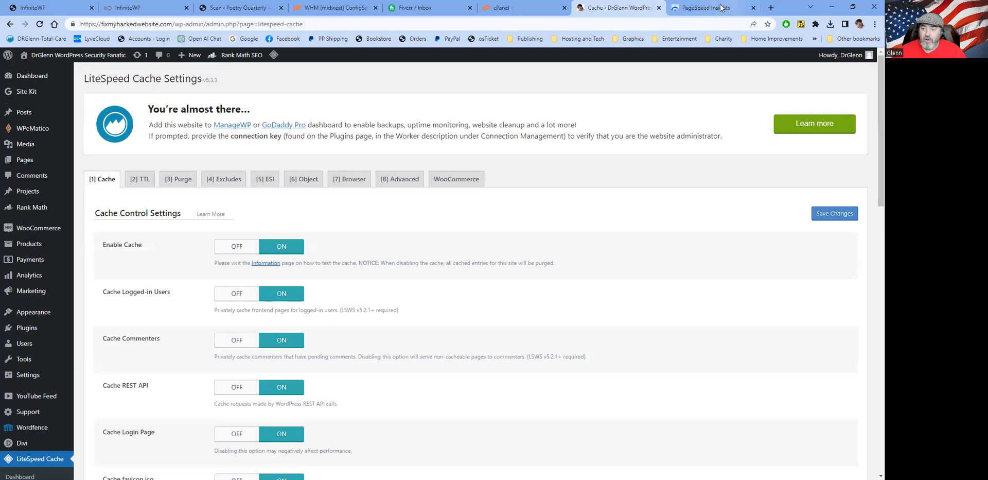
left_click(700, 7)
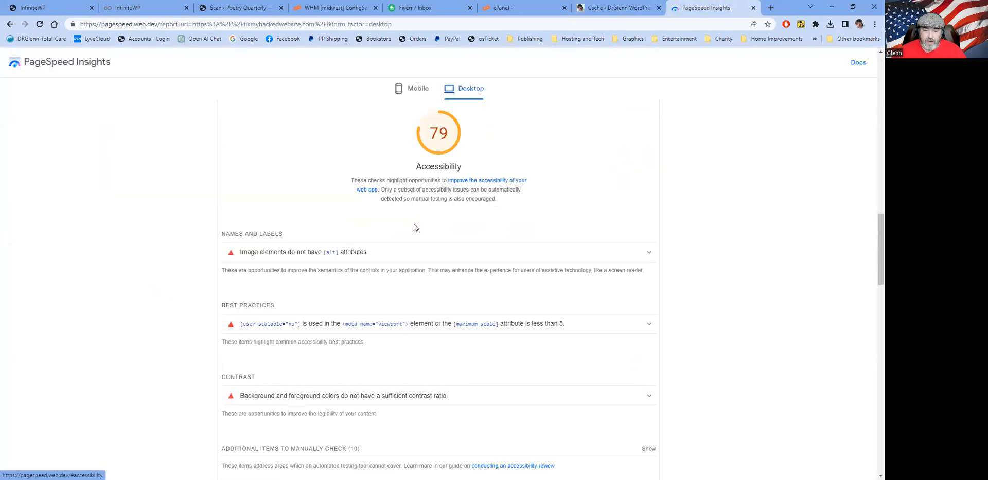
mouse_move(318, 272)
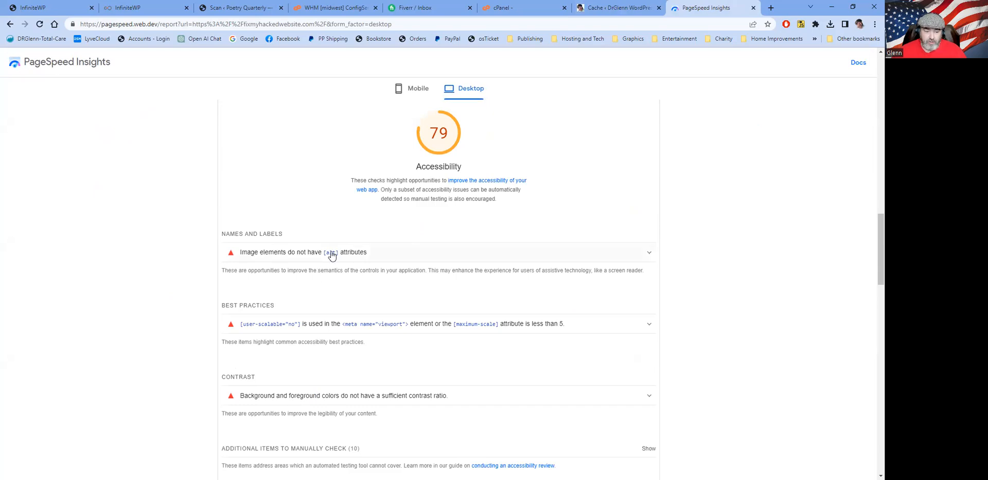
mouse_move(467, 259)
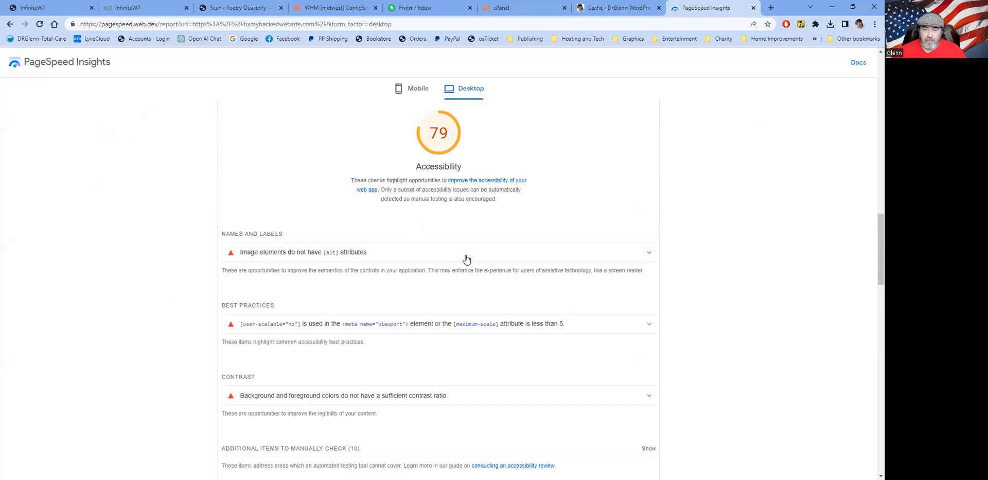
scroll("up", 3)
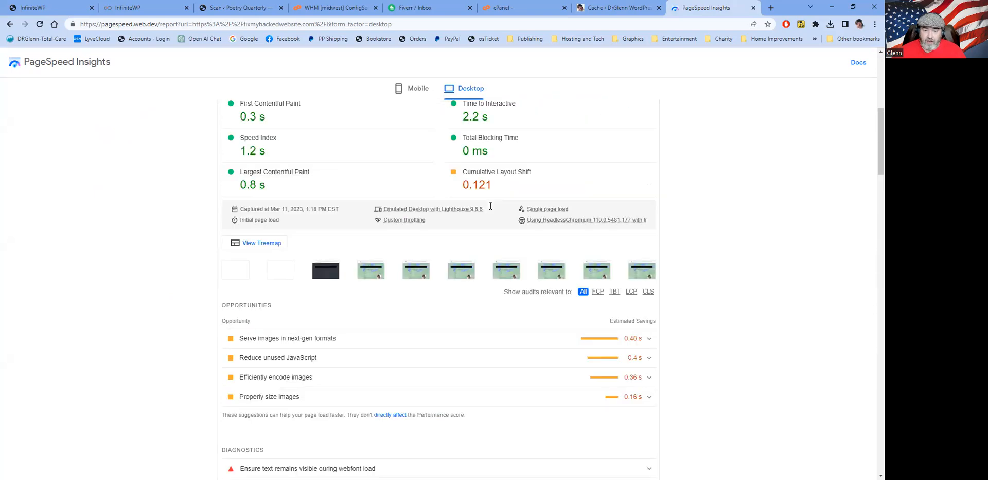
scroll("down", 3)
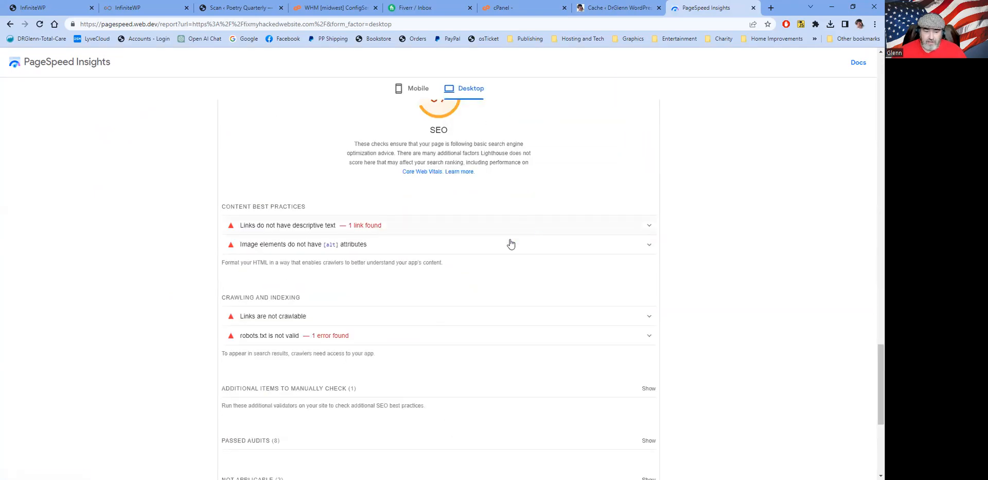
mouse_move(264, 206)
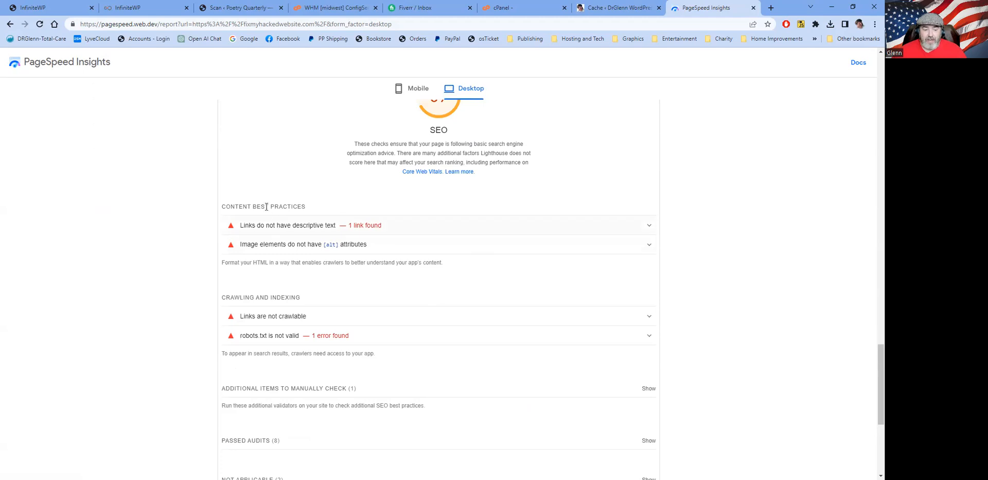
mouse_move(510, 273)
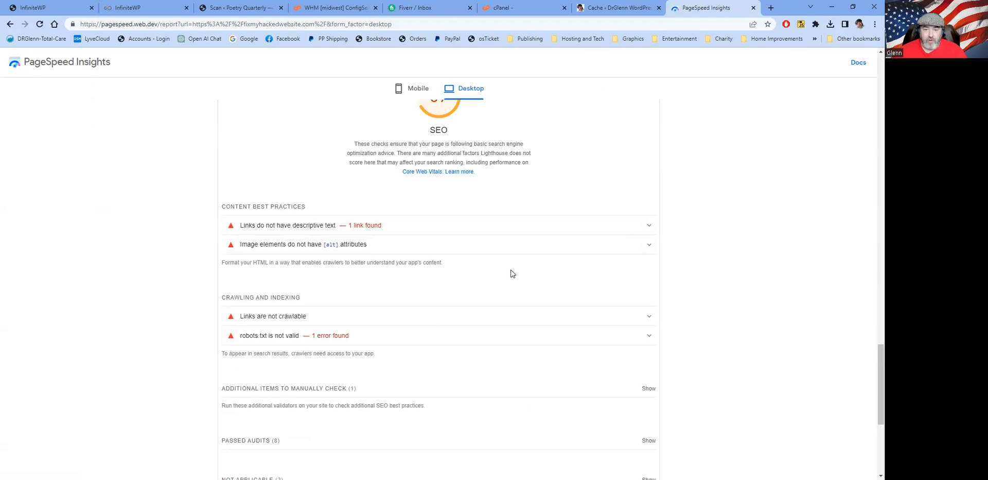
mouse_move(497, 272)
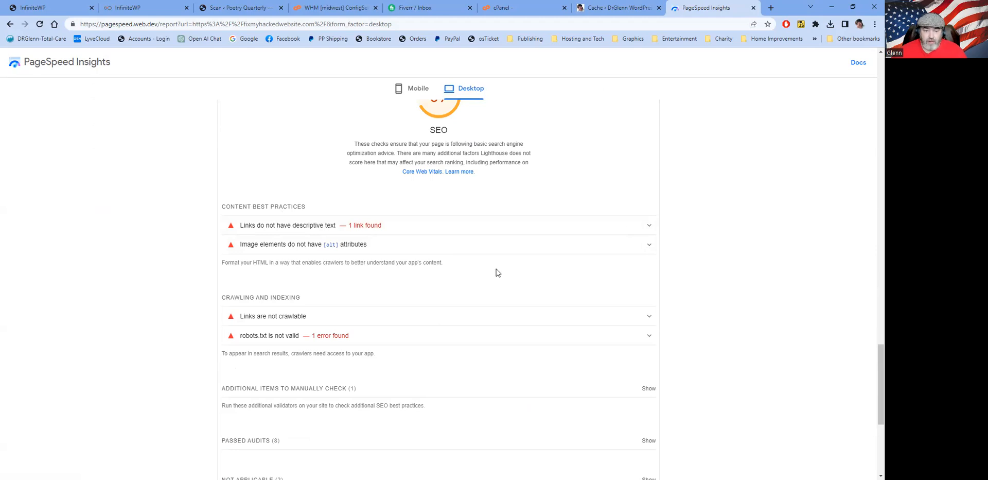
mouse_move(520, 294)
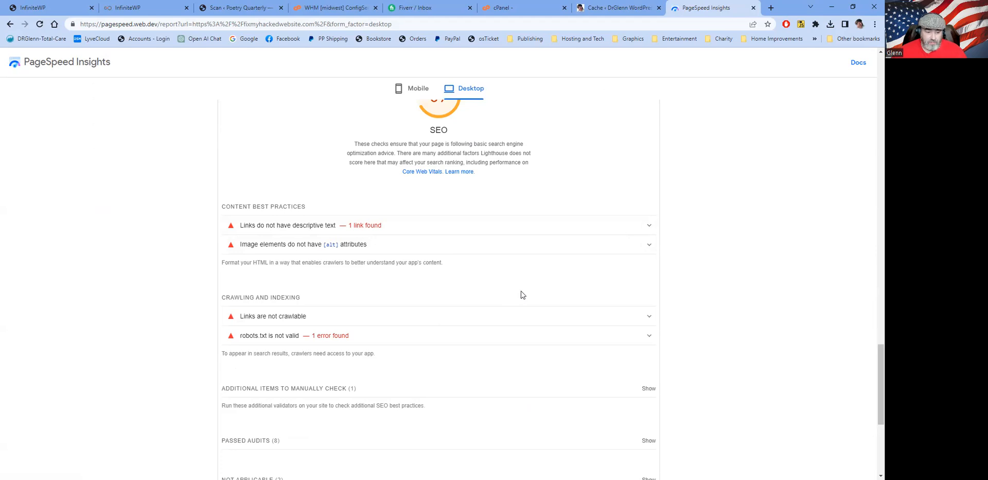
scroll("up", 3)
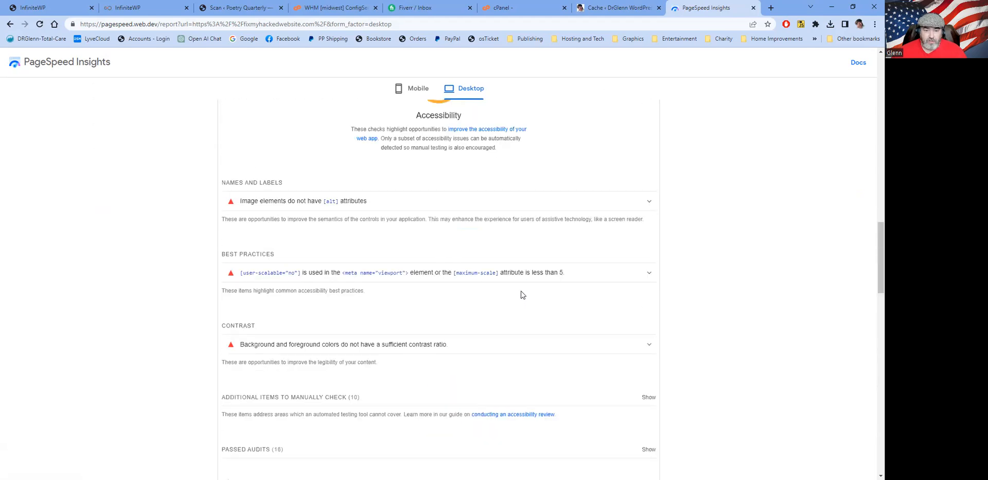
scroll("up", 3)
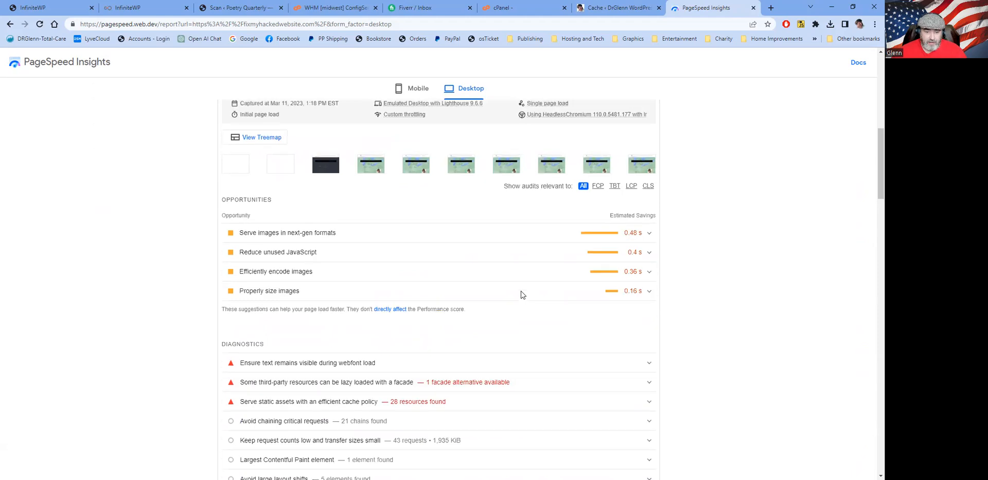
scroll("up", 3)
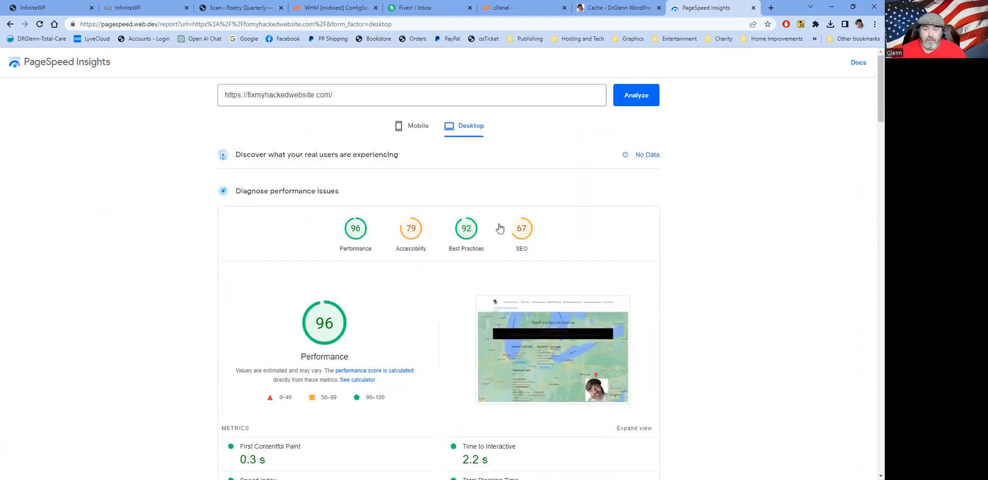
mouse_move(585, 141)
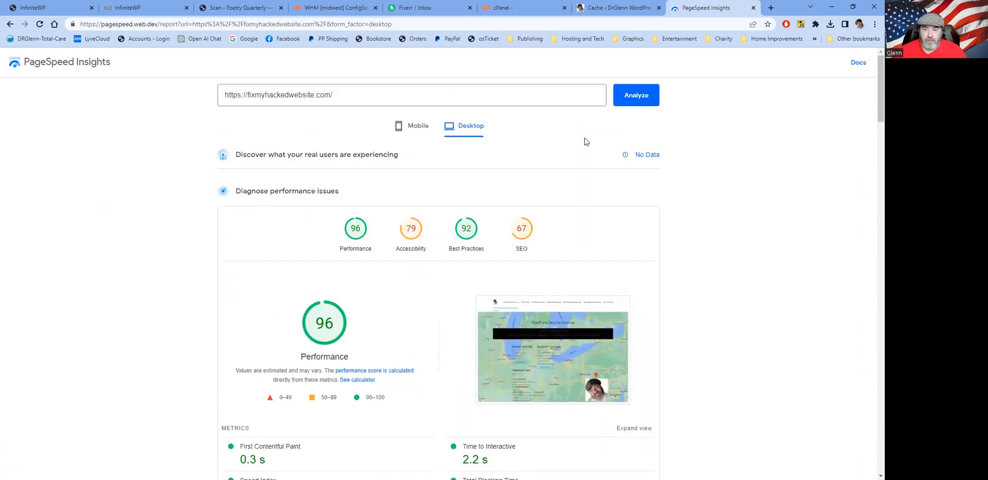
Return to the LiteSpeed Cache settings and review the Cache Control options down to mobile caching, all enabled.
left_click(611, 7)
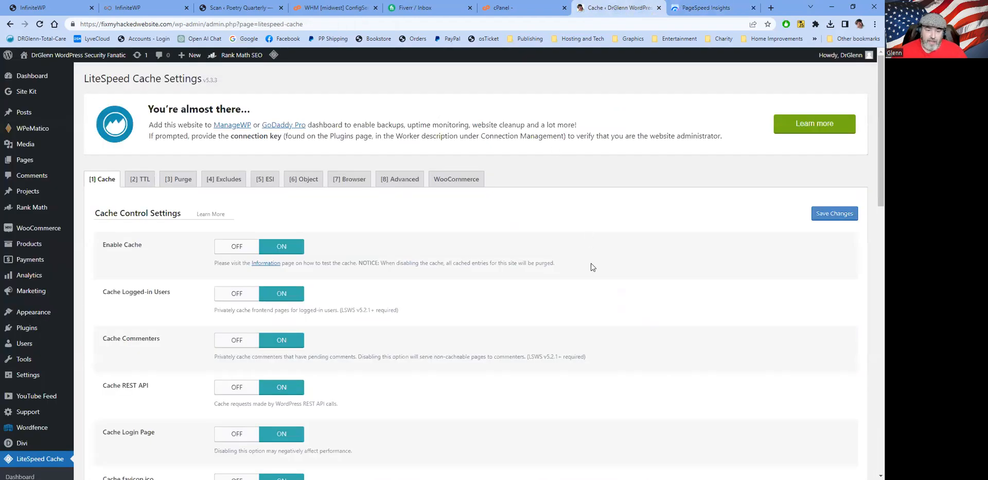
mouse_move(610, 300)
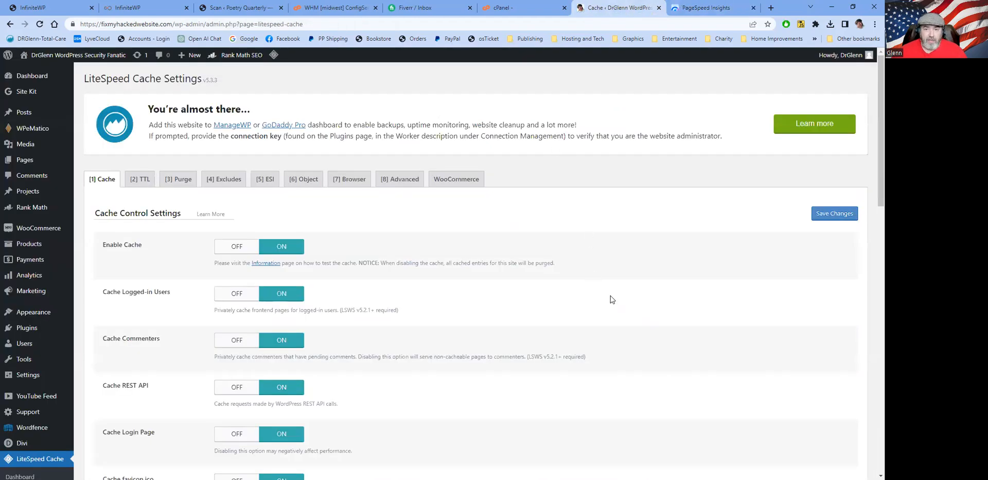
mouse_move(580, 297)
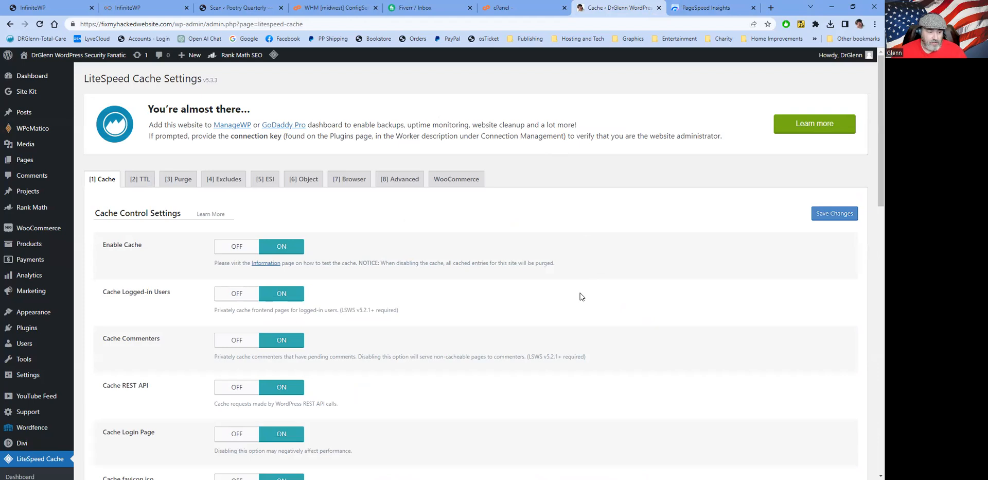
mouse_move(463, 317)
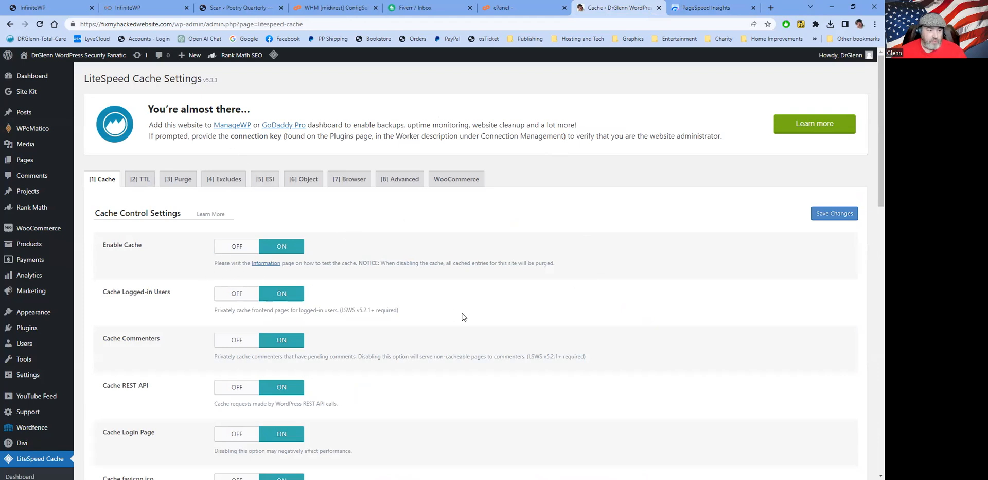
mouse_move(193, 251)
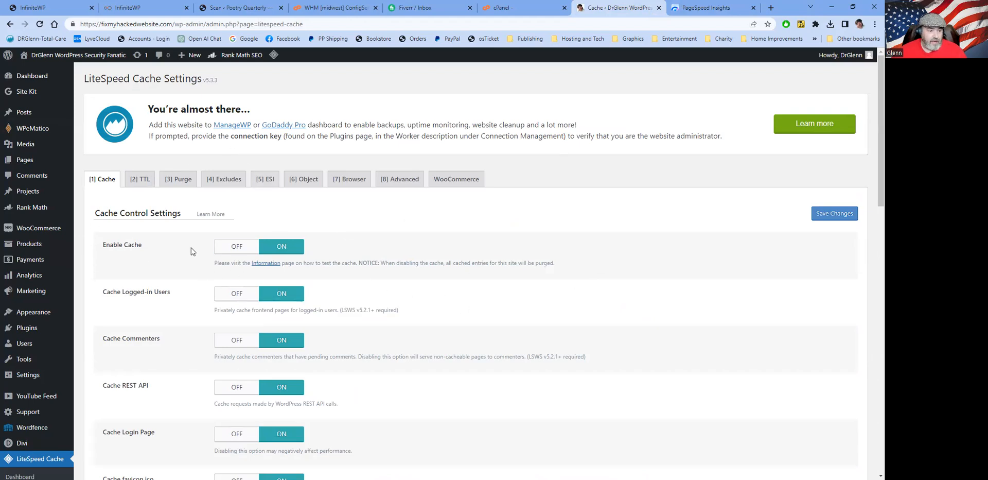
scroll("down", 3)
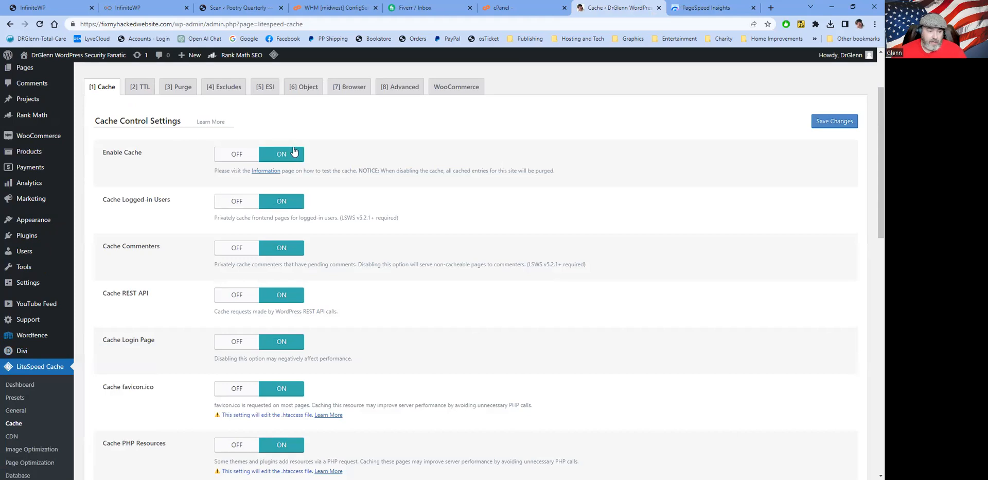
scroll("down", 3)
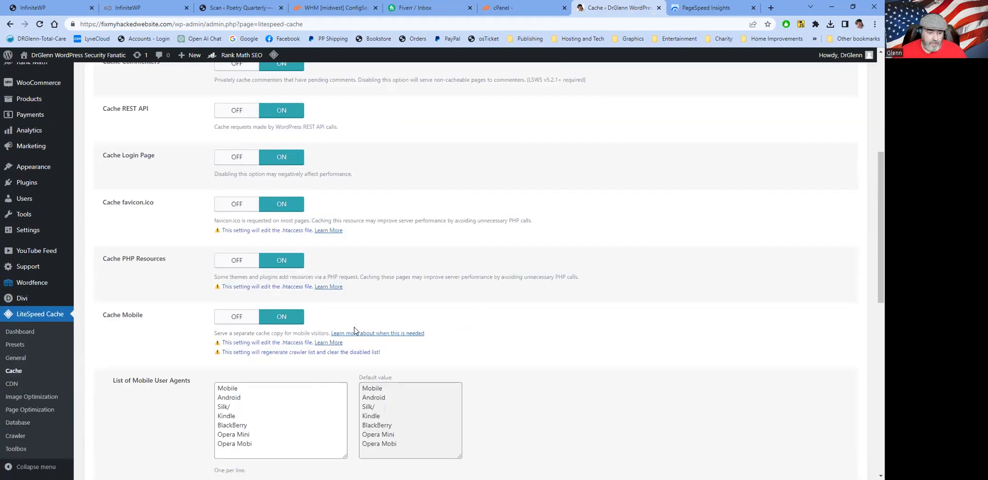
scroll("up", 3)
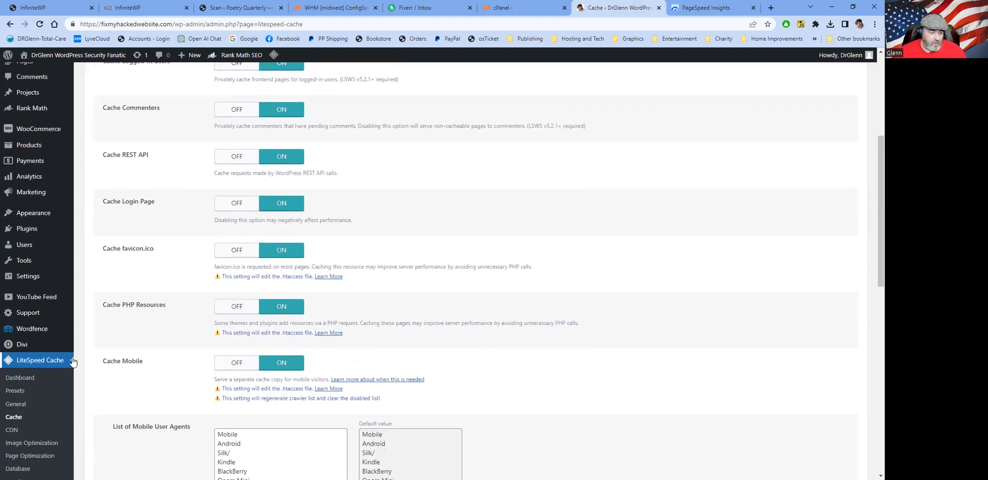
mouse_move(29, 454)
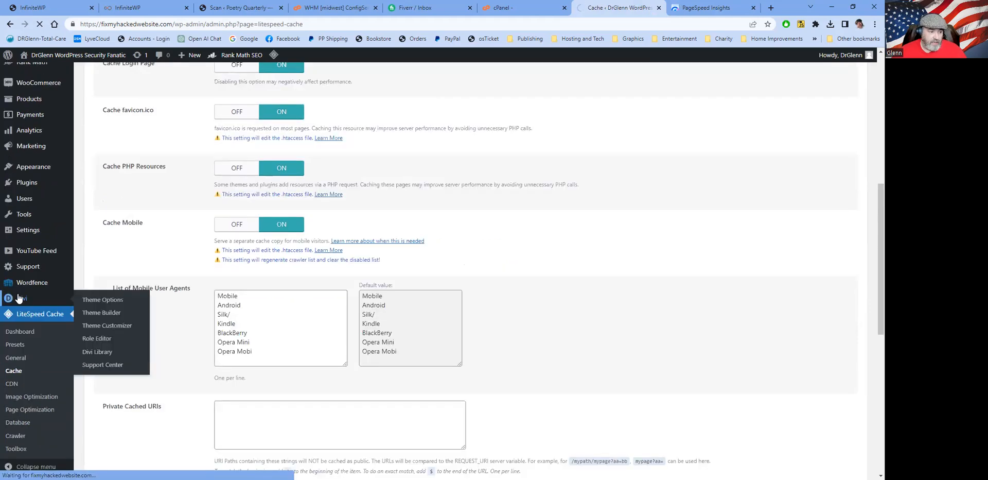
Open Divi Theme Options to reach the Performance settings, all currently disabled.
left_click(102, 299)
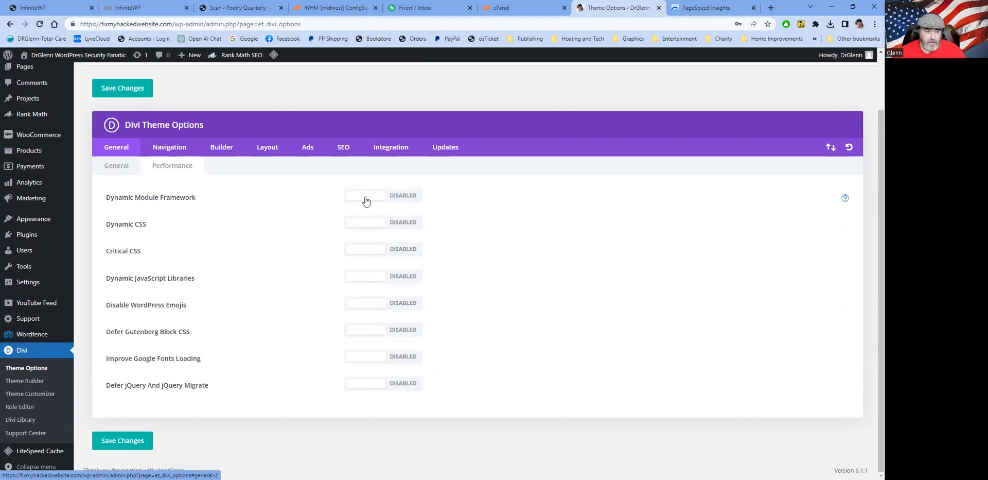
mouse_move(424, 248)
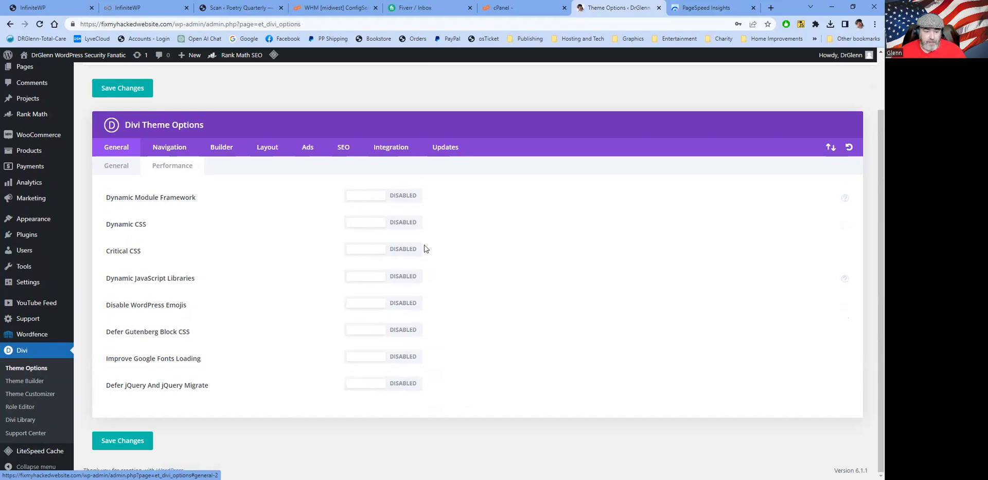
mouse_move(309, 382)
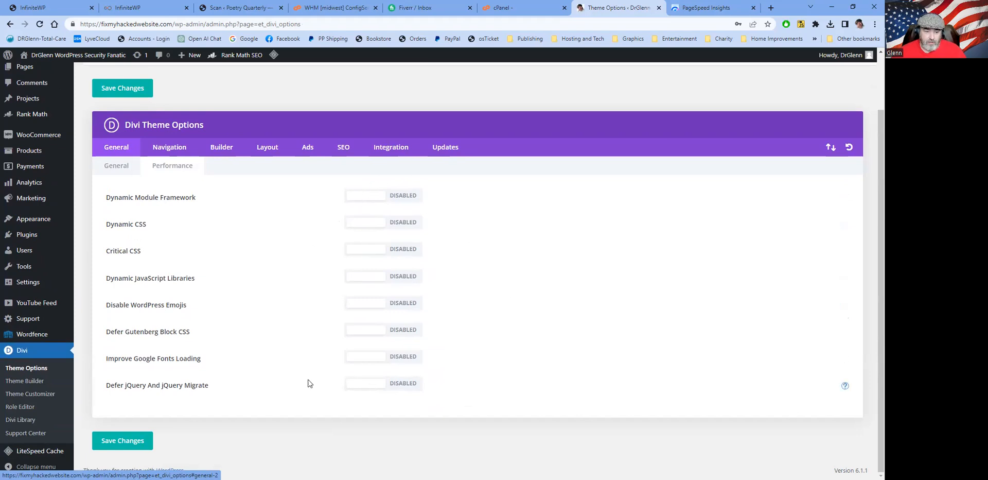
mouse_move(37, 433)
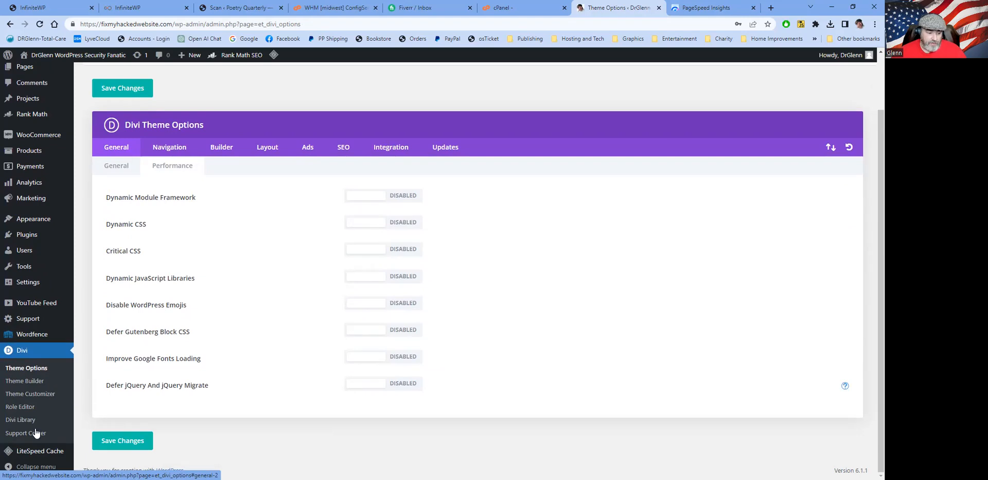
mouse_move(561, 66)
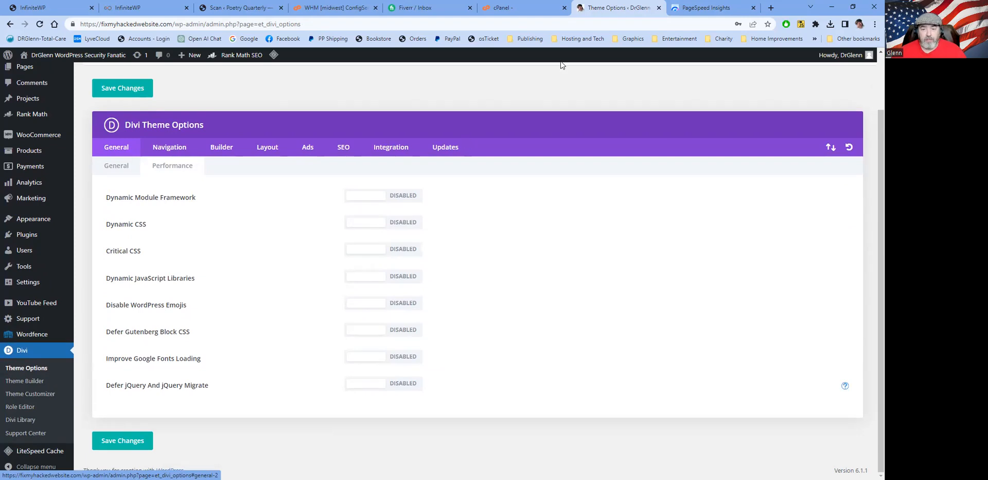
mouse_move(350, 326)
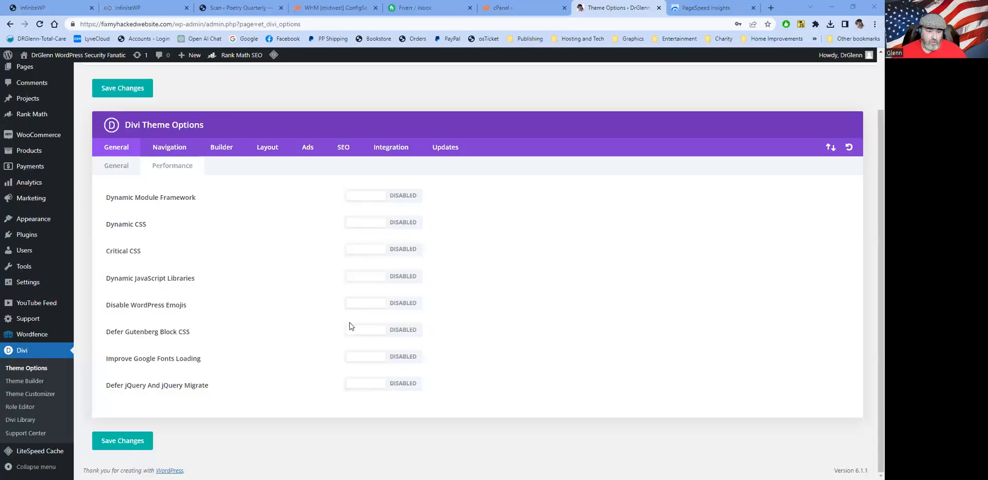
mouse_move(285, 271)
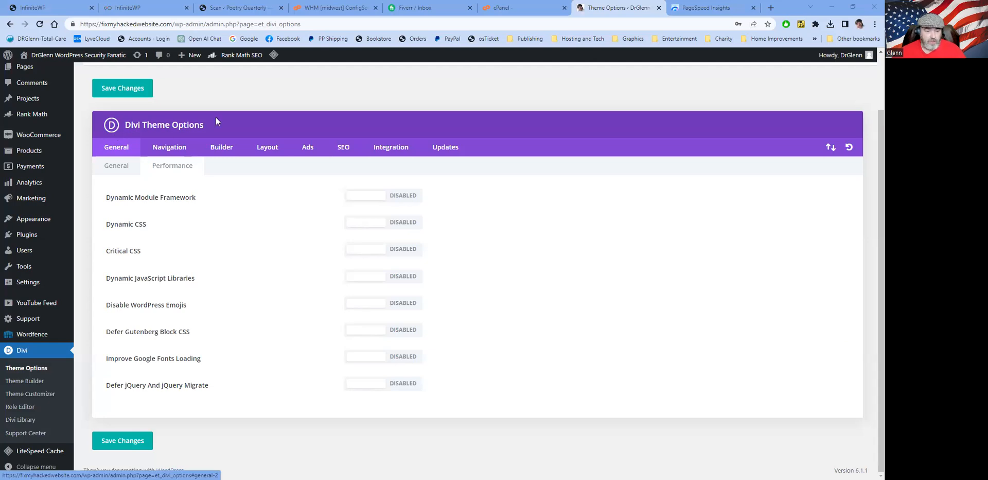
mouse_move(371, 205)
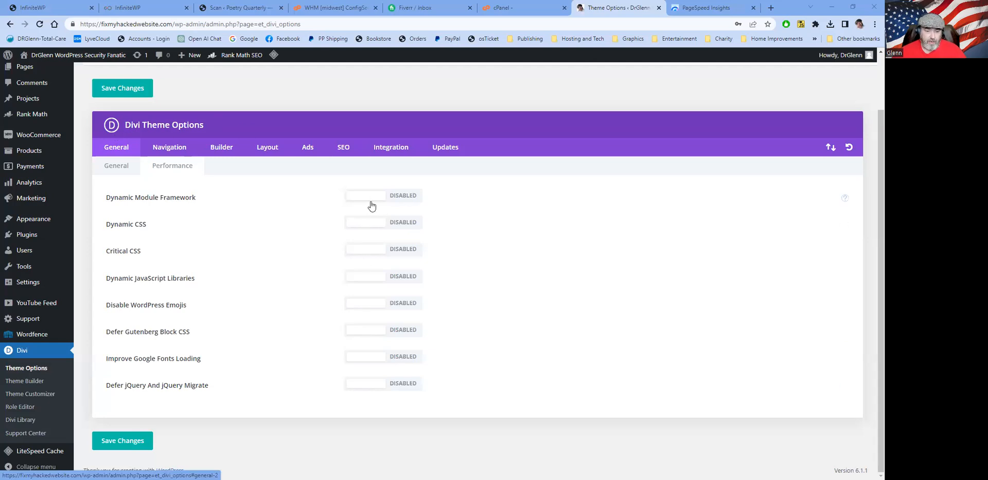
Enable the Dynamic Module Framework and remaining performance features, then save the Divi performance settings.
left_click(366, 195)
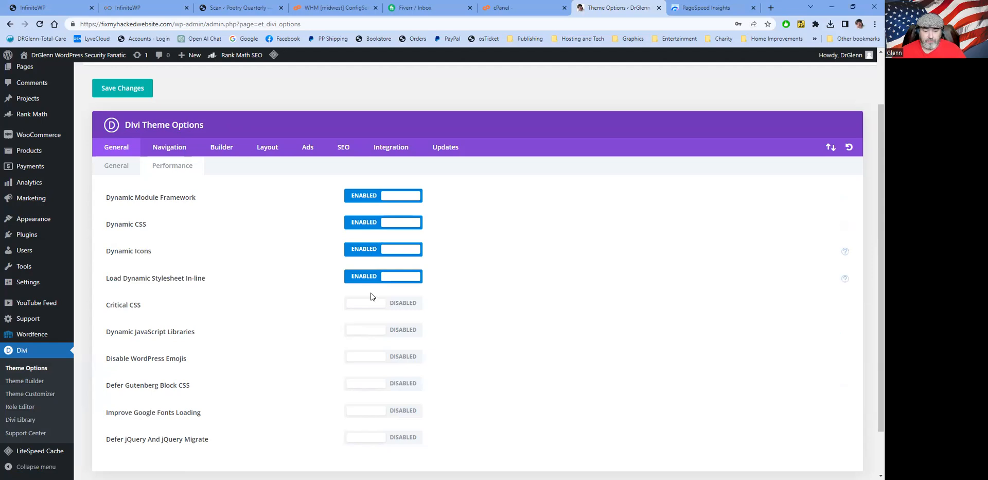
left_click(365, 302)
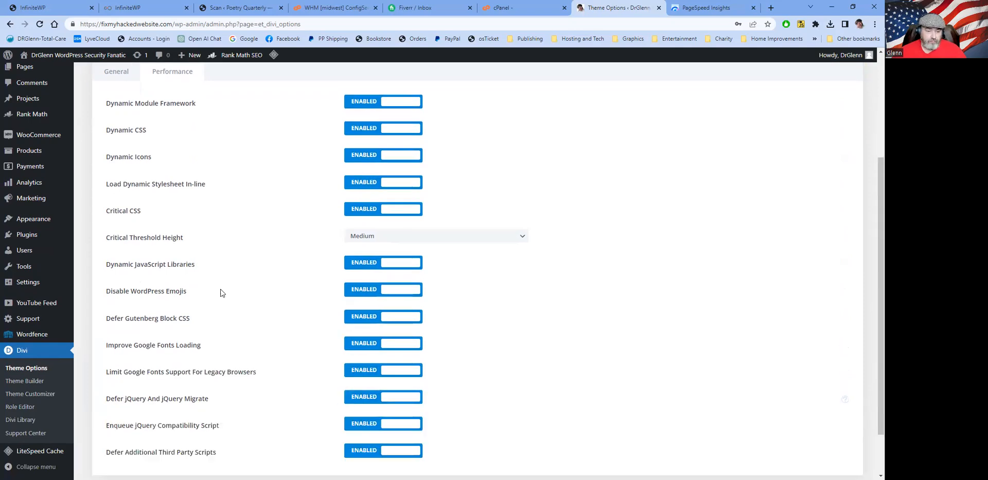
scroll("down", 3)
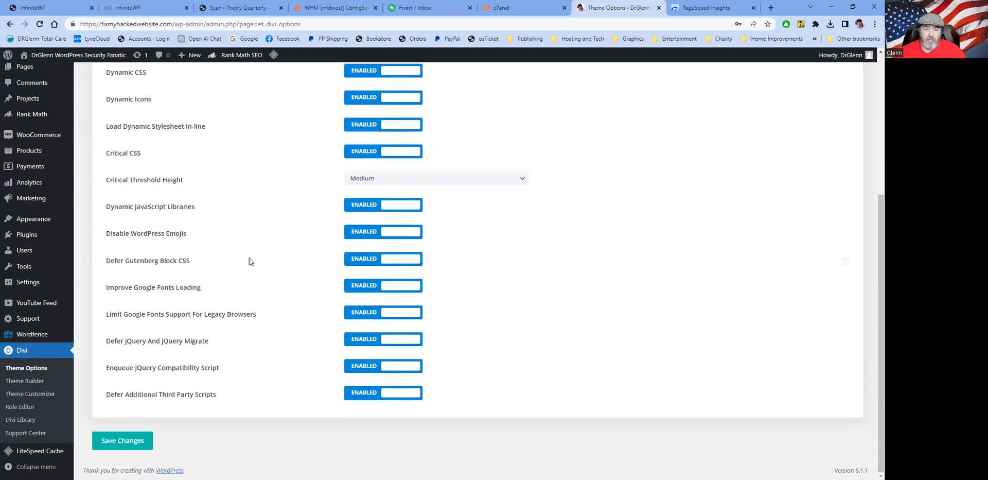
mouse_move(271, 265)
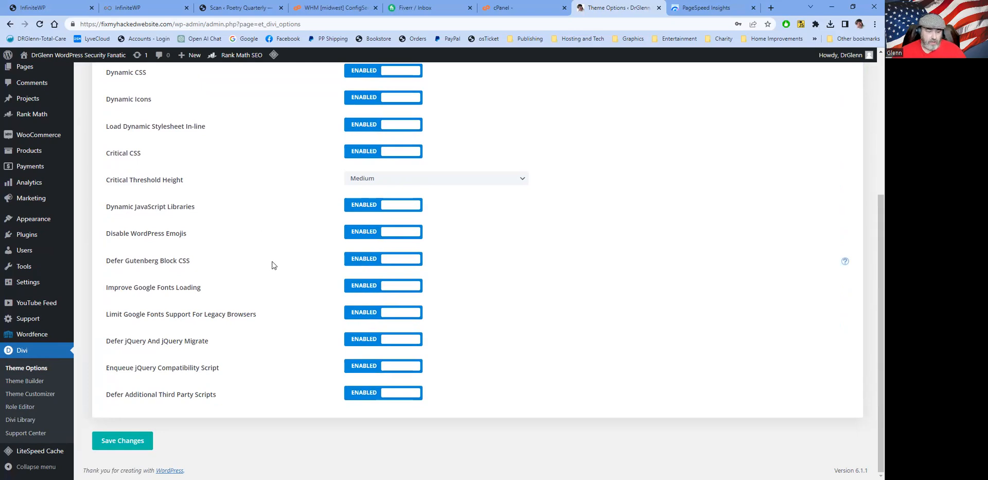
mouse_move(519, 273)
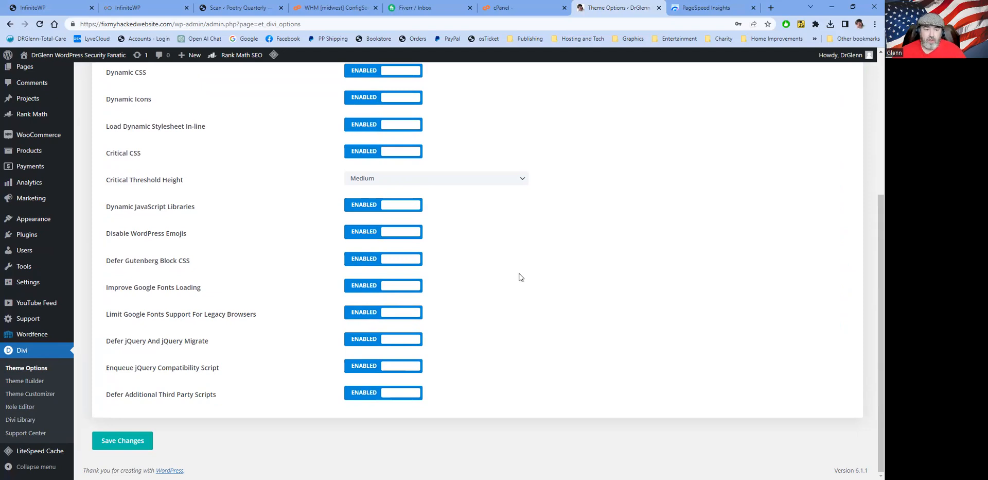
mouse_move(510, 111)
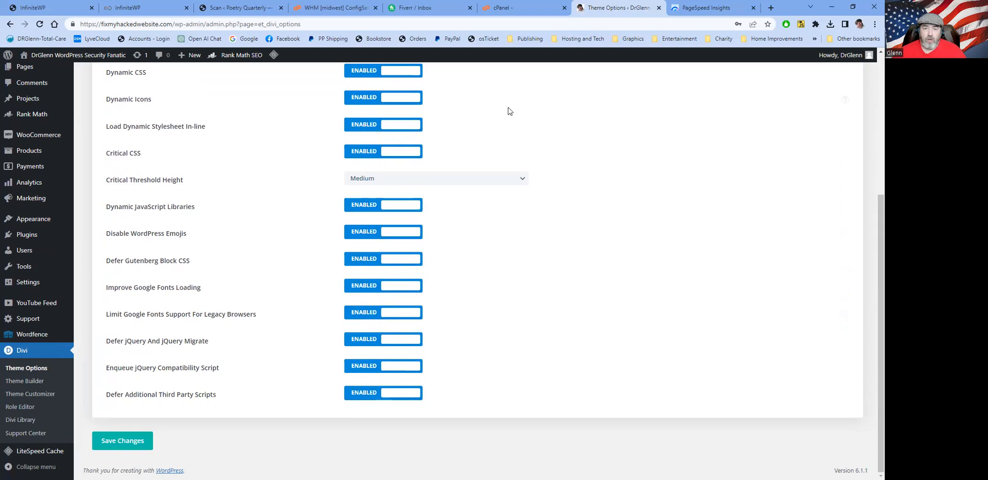
mouse_move(28, 464)
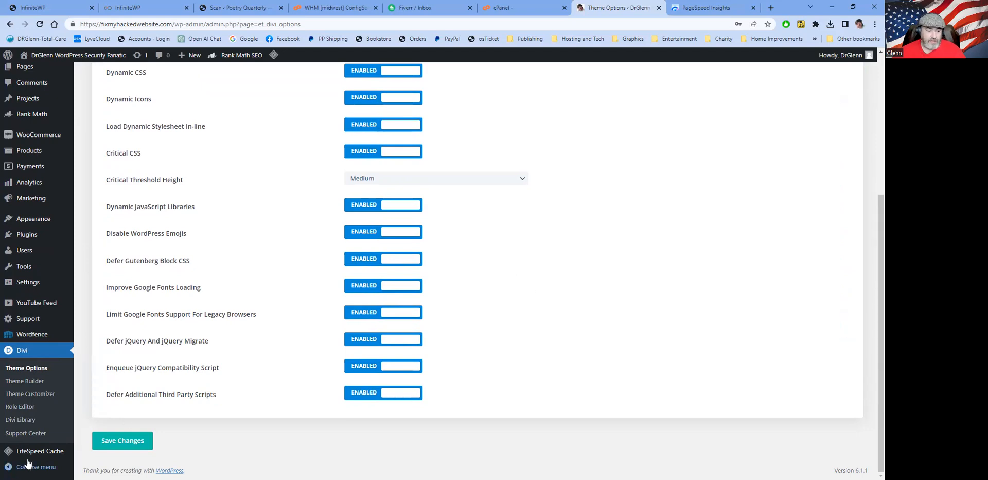
left_click(40, 450)
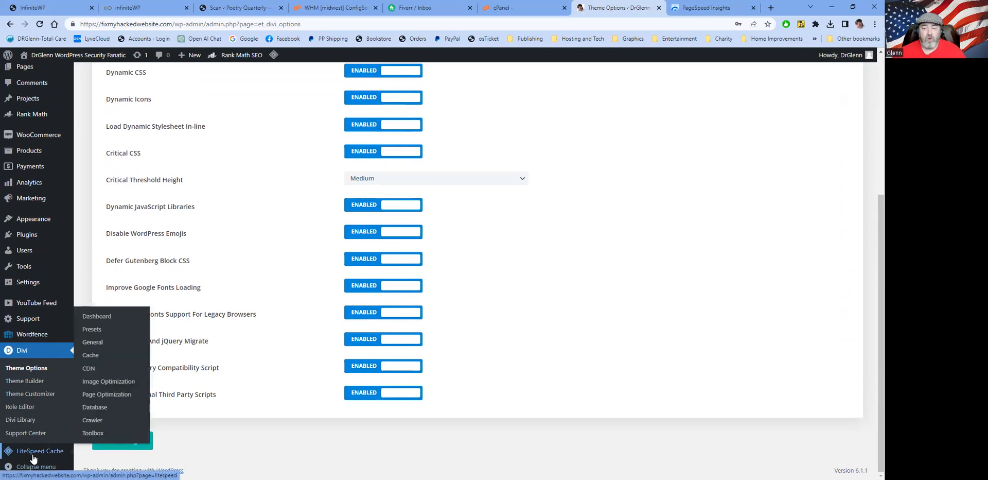
mouse_move(220, 454)
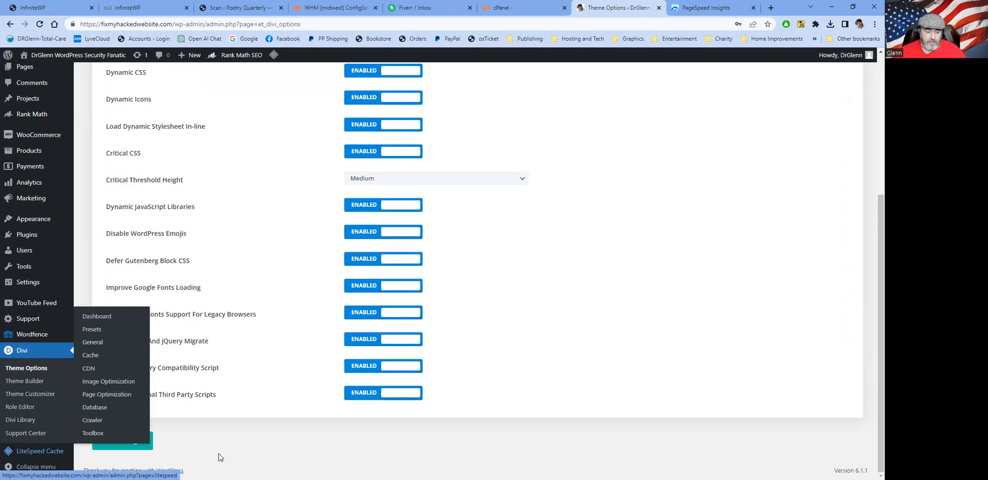
left_click(123, 439)
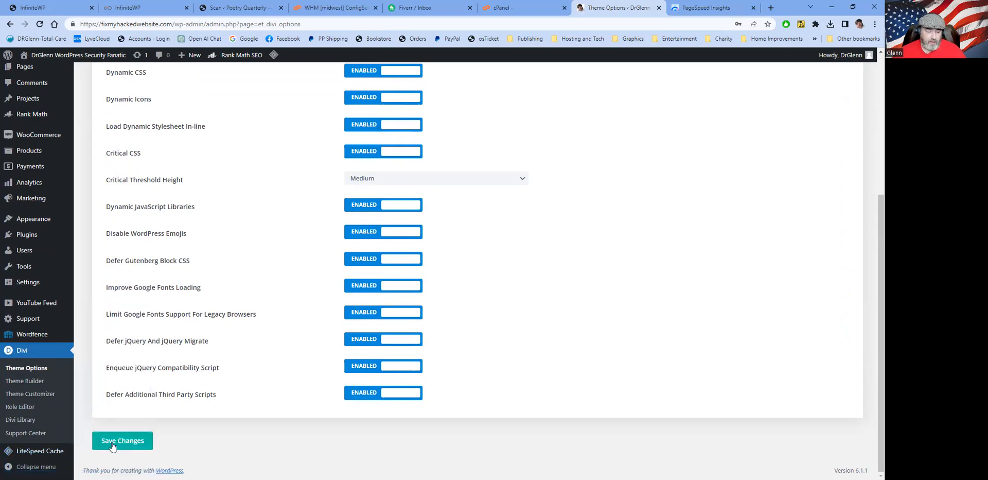
left_click(121, 439)
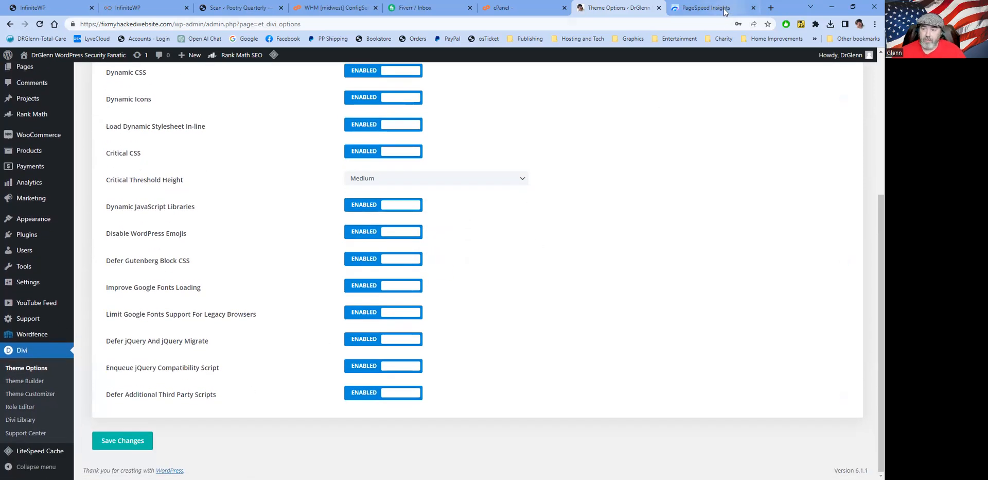
Visit the live fixmyhackedwebsite.com homepage via the admin bar, then return to the PageSpeed desktop report.
left_click(706, 7)
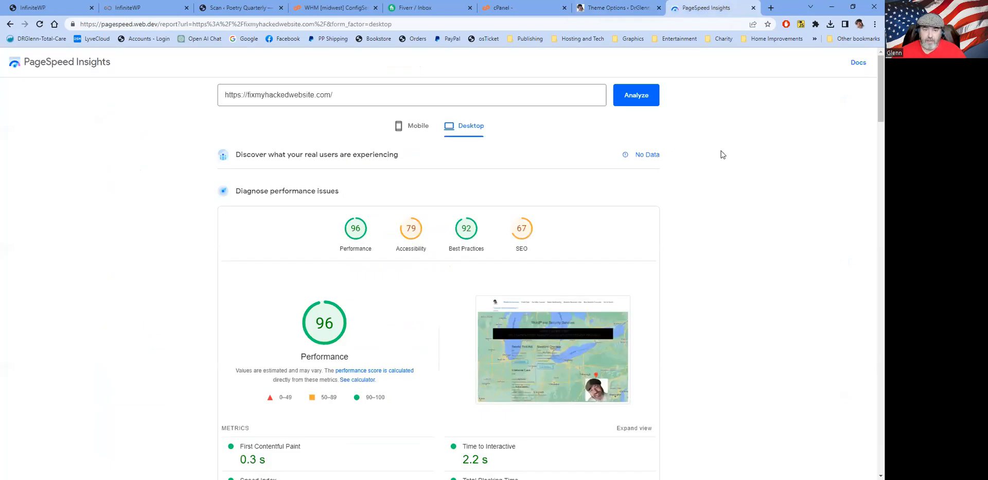
left_click(615, 8)
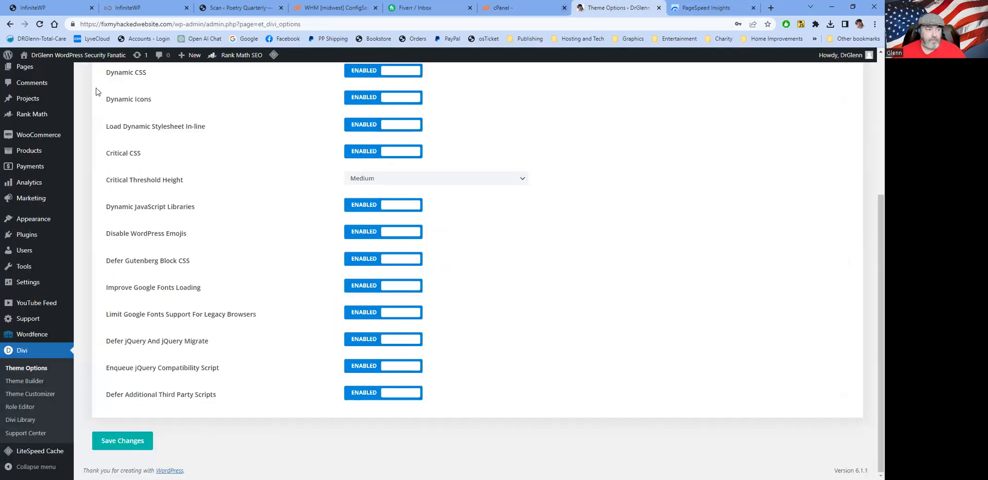
left_click(77, 54)
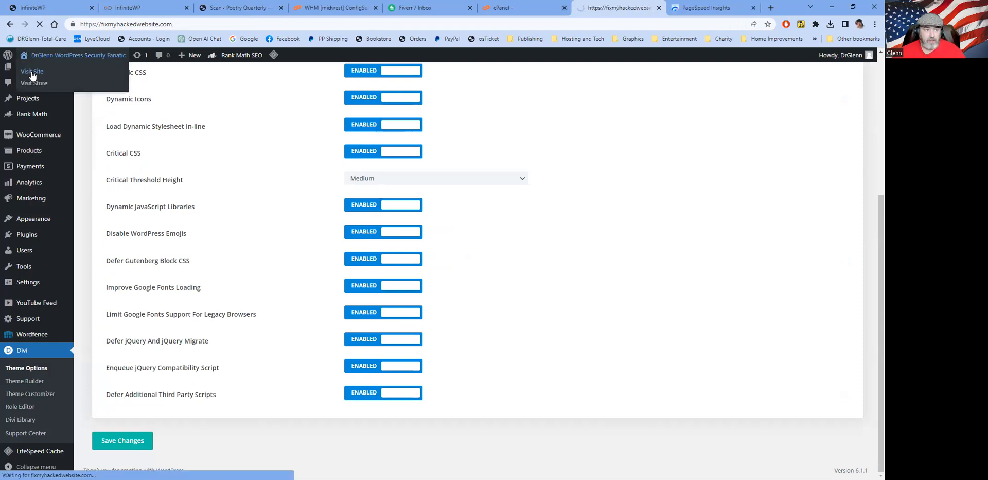
left_click(32, 71)
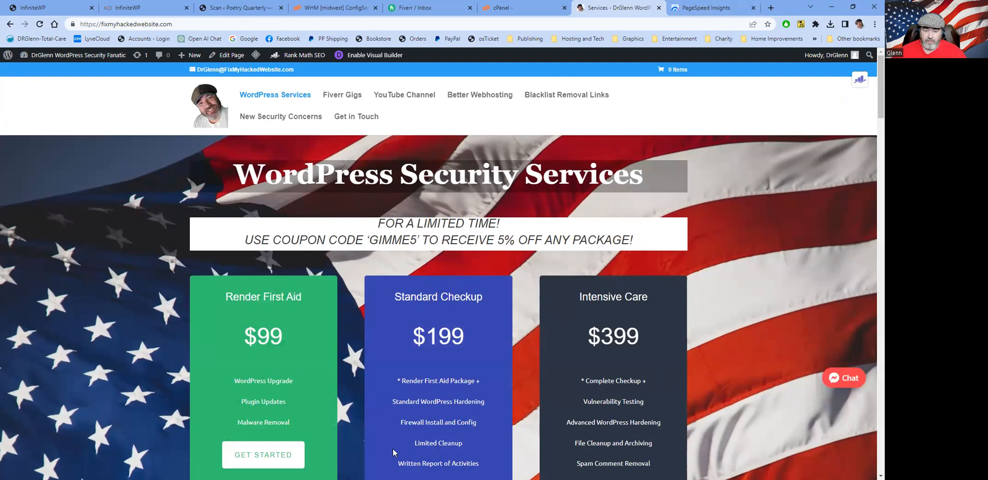
mouse_move(727, 212)
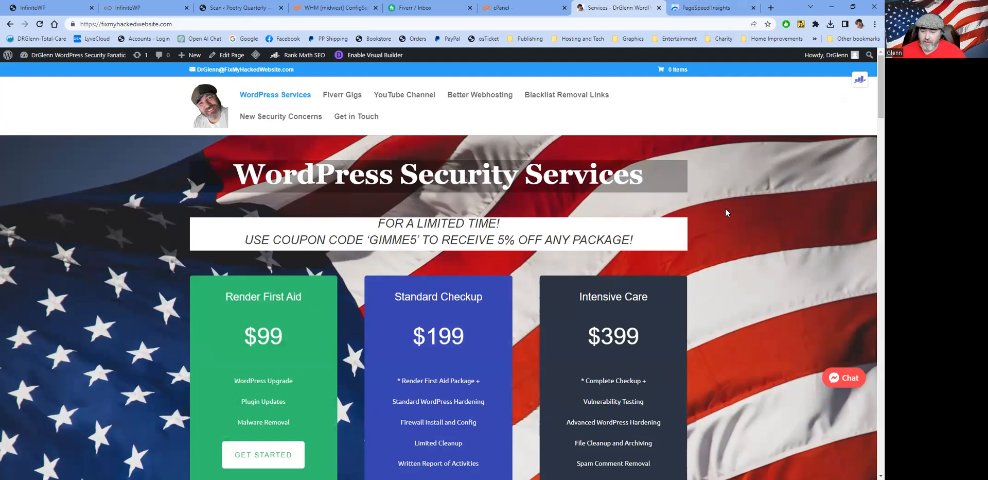
scroll("down", 3)
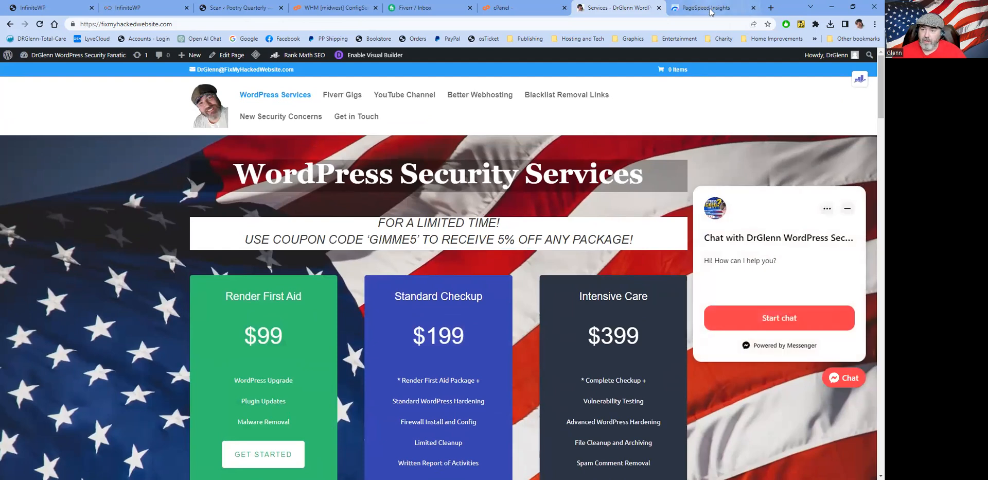
left_click(701, 7)
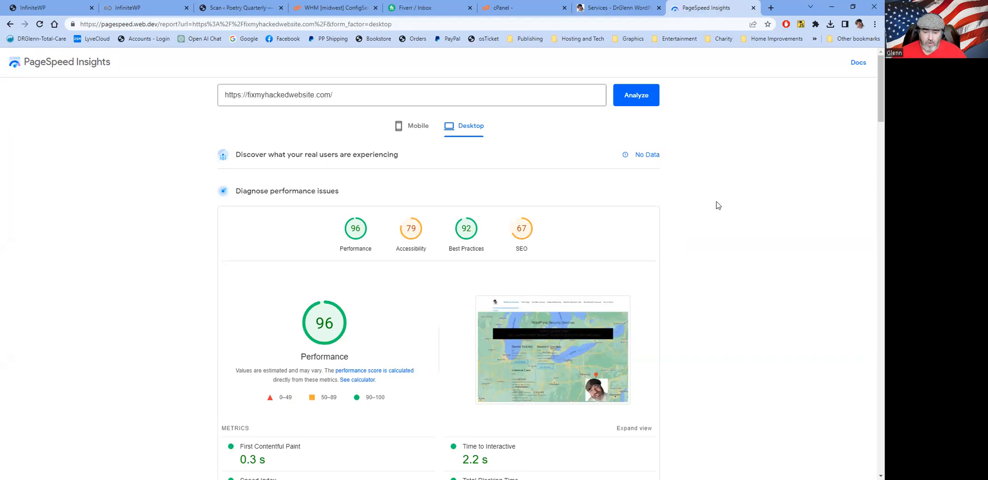
Re-analyze fixmyhackedwebsite.com and compare scores: Performance 75 on mobile, 96 on desktop.
left_click(417, 126)
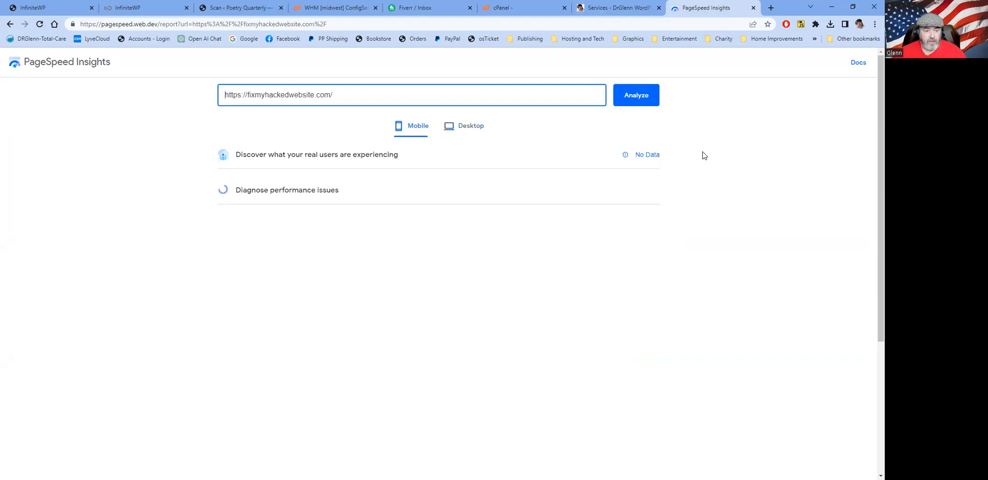
mouse_move(701, 164)
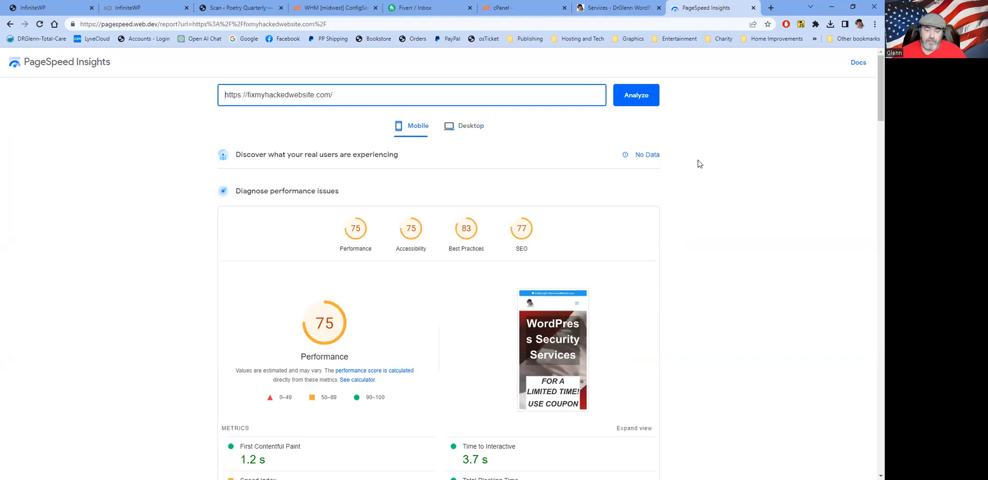
mouse_move(399, 347)
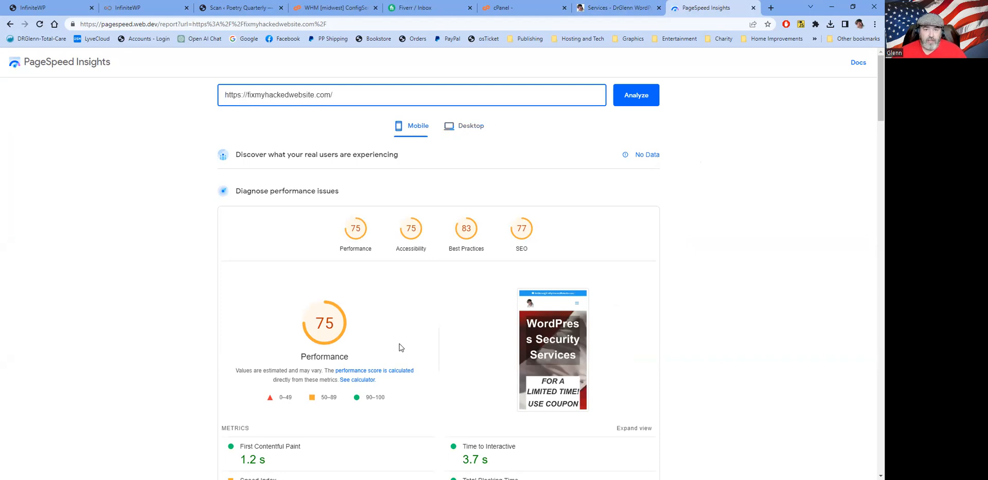
mouse_move(458, 155)
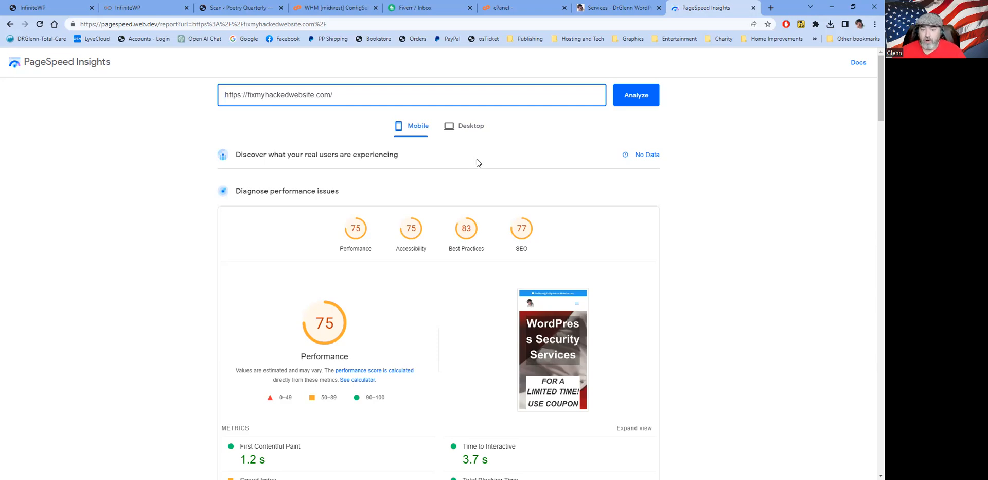
left_click(470, 126)
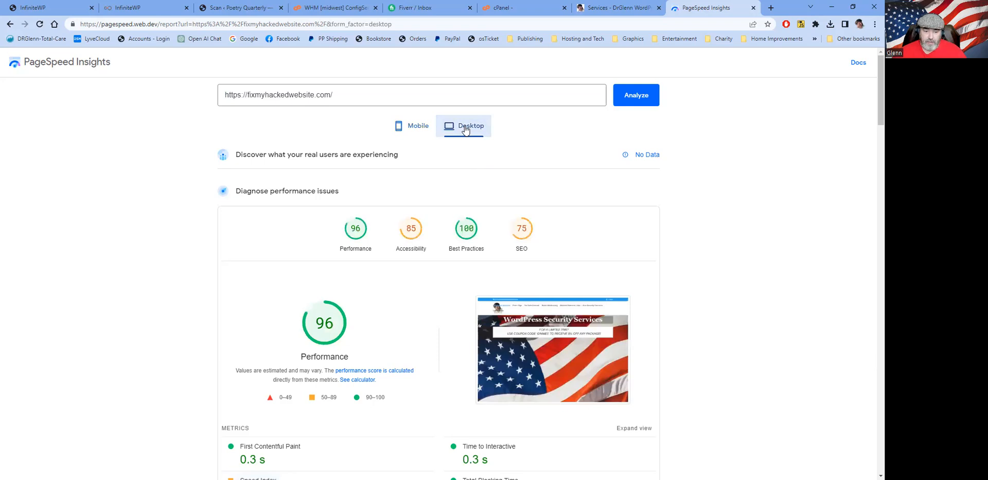
mouse_move(470, 186)
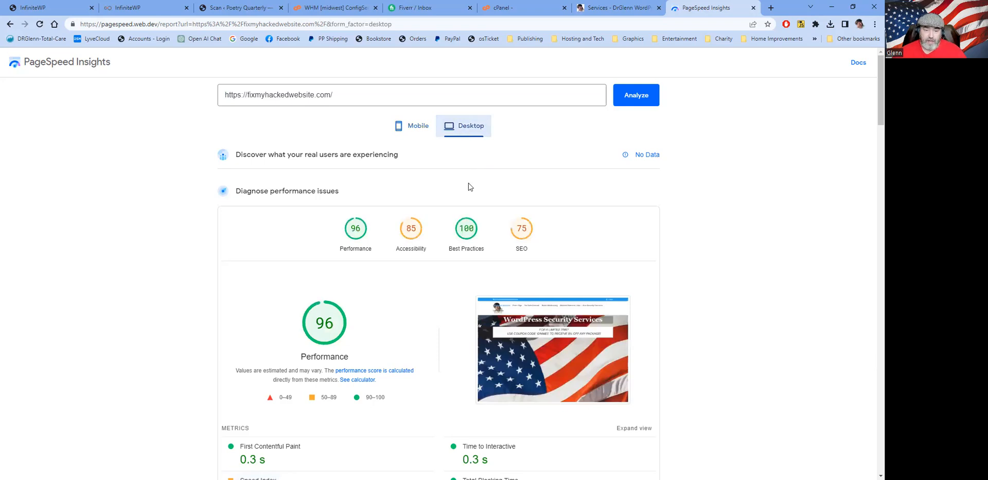
mouse_move(369, 333)
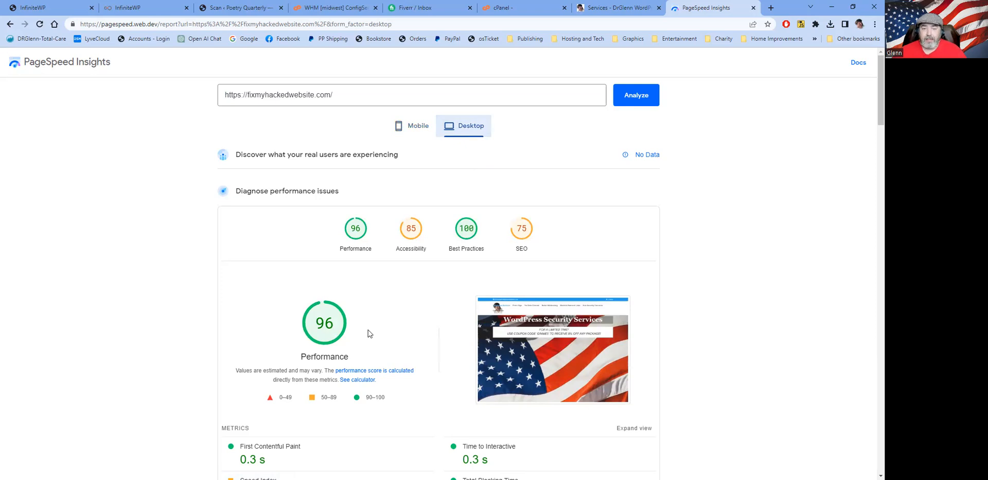
mouse_move(378, 330)
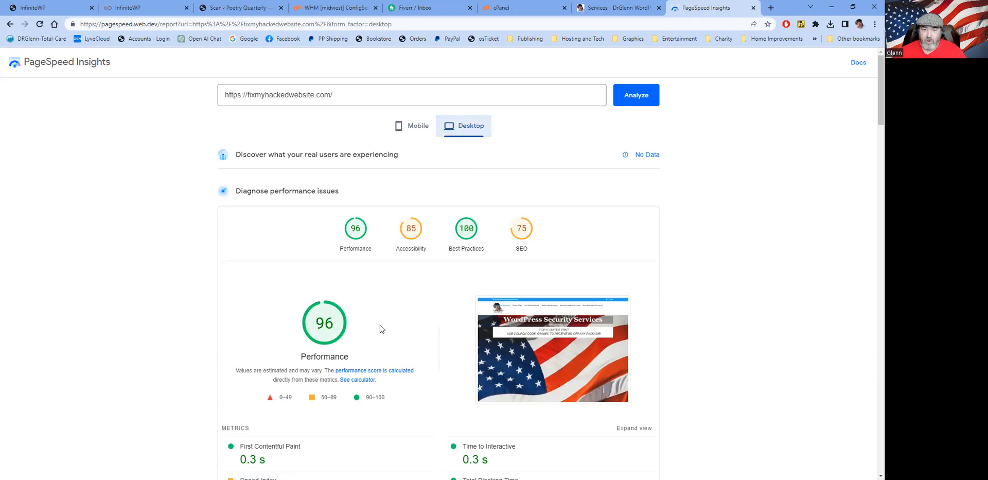
left_click(411, 126)
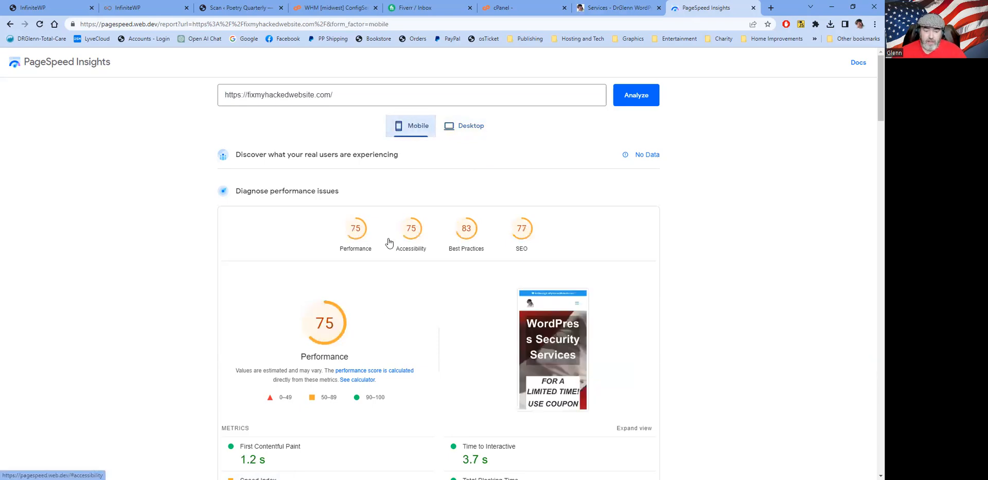
mouse_move(287, 186)
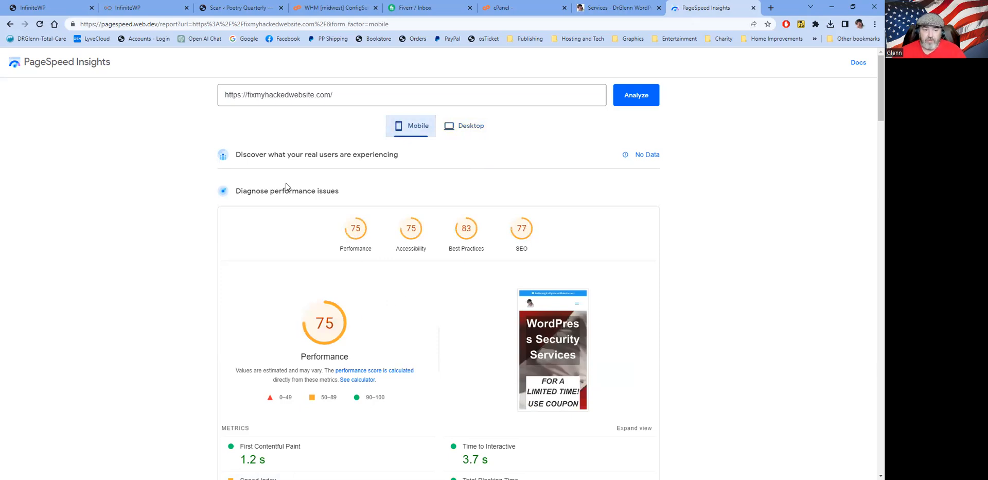
mouse_move(256, 120)
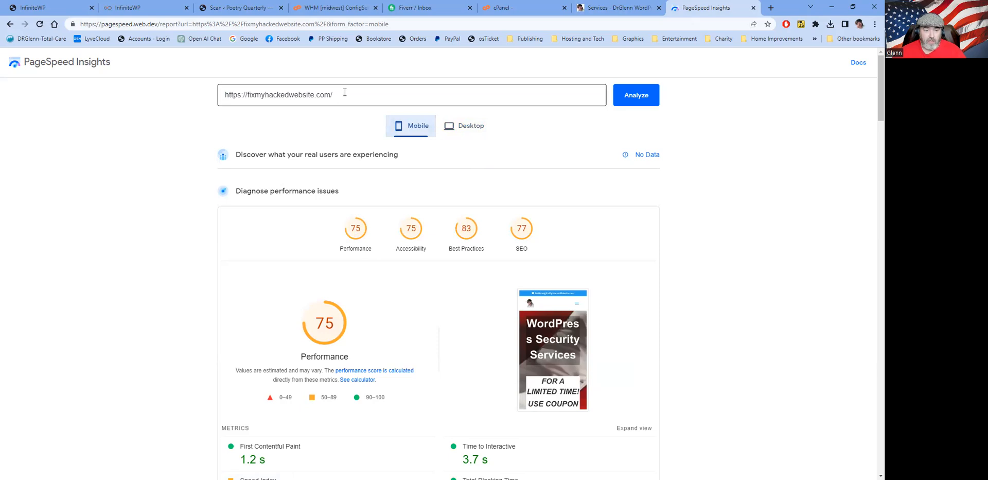
Replace the URL with siteground.com and run a mobile speed test on it.
triple_click(279, 95)
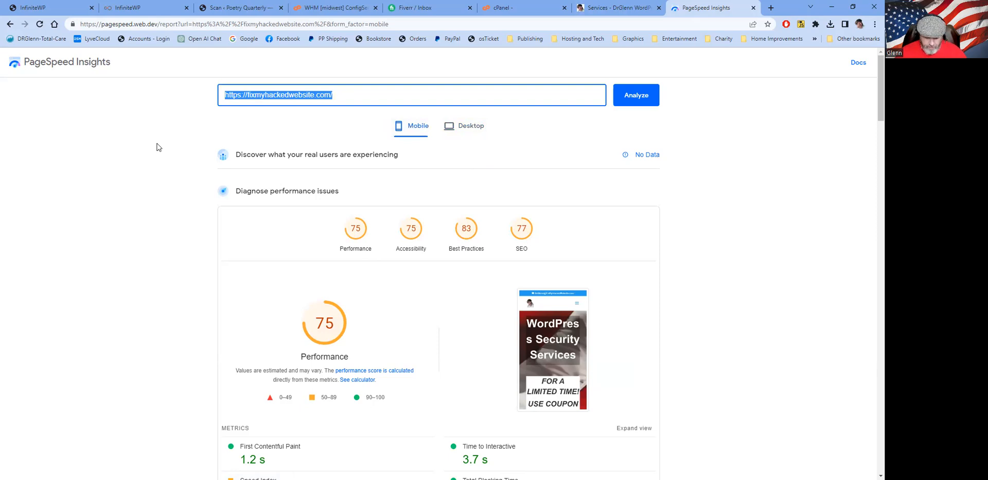
type("siteground.com")
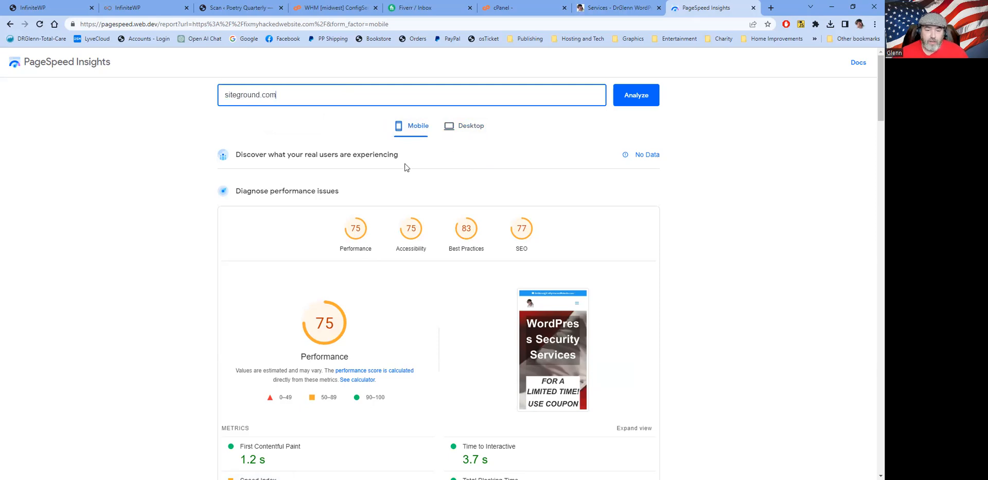
left_click(635, 94)
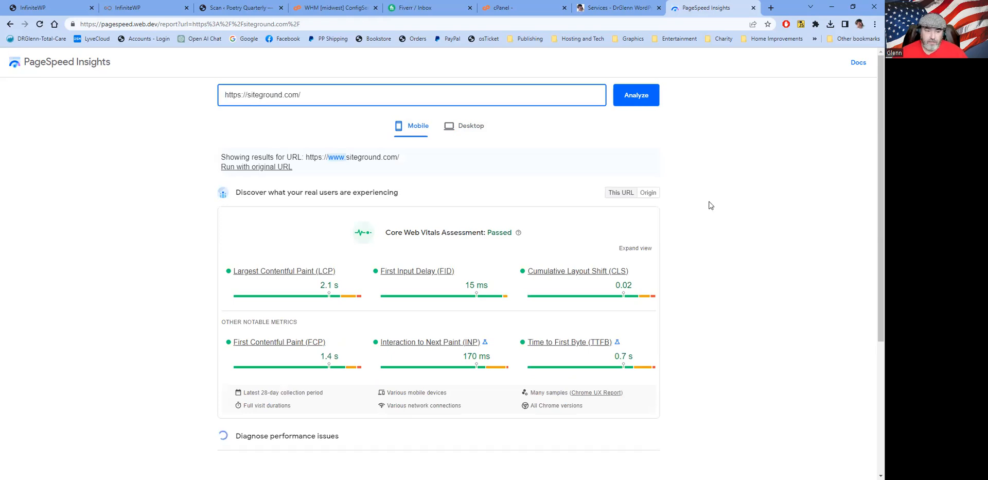
mouse_move(708, 195)
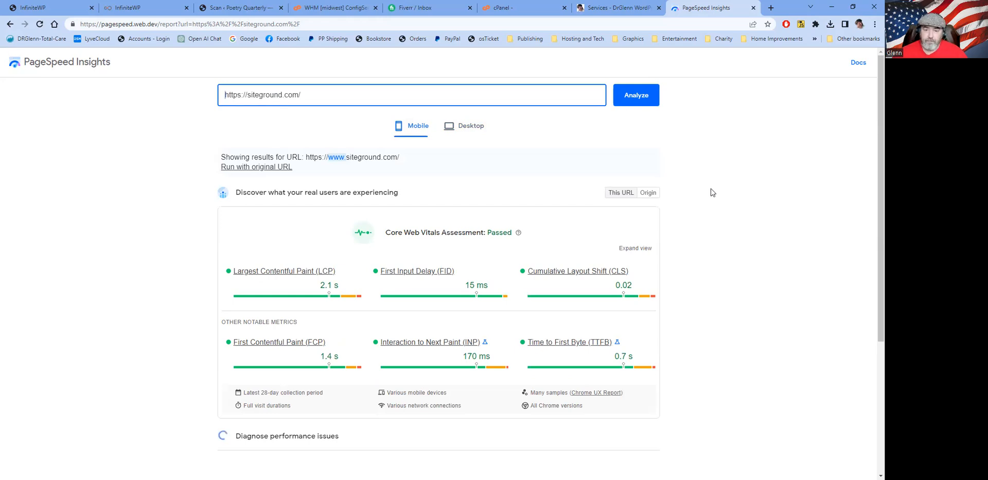
scroll("down", 3)
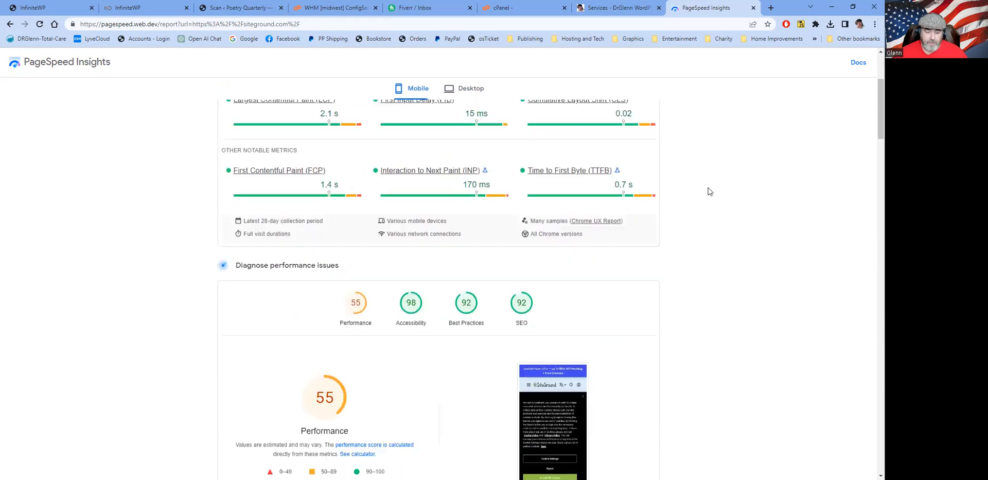
scroll("down", 3)
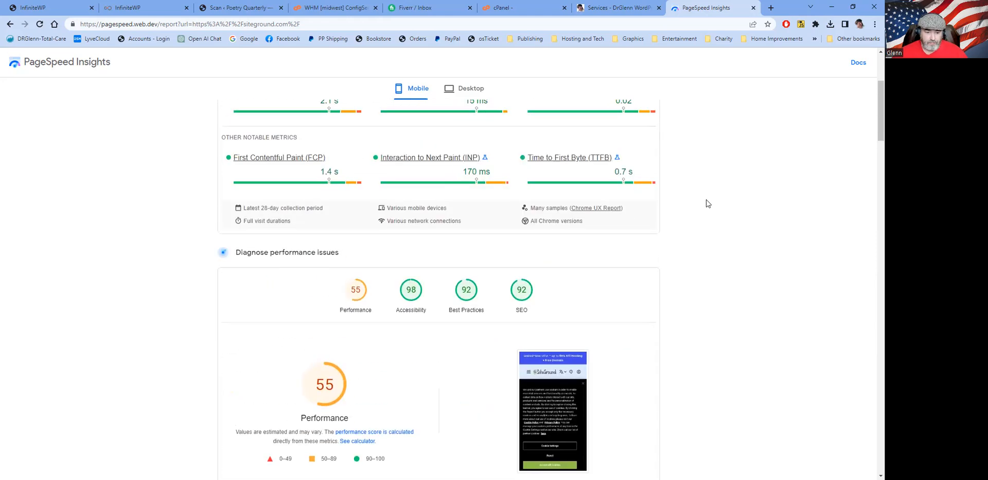
scroll("down", 3)
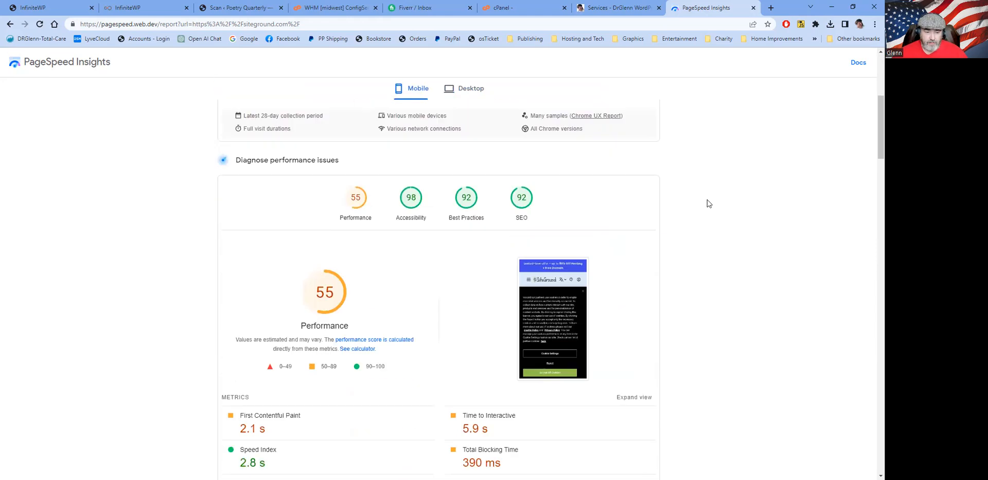
scroll("down", 3)
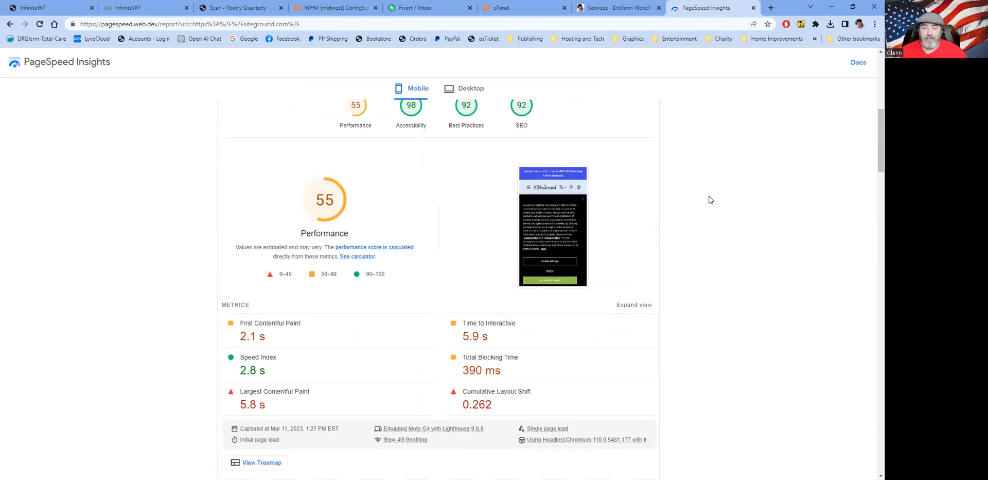
mouse_move(329, 204)
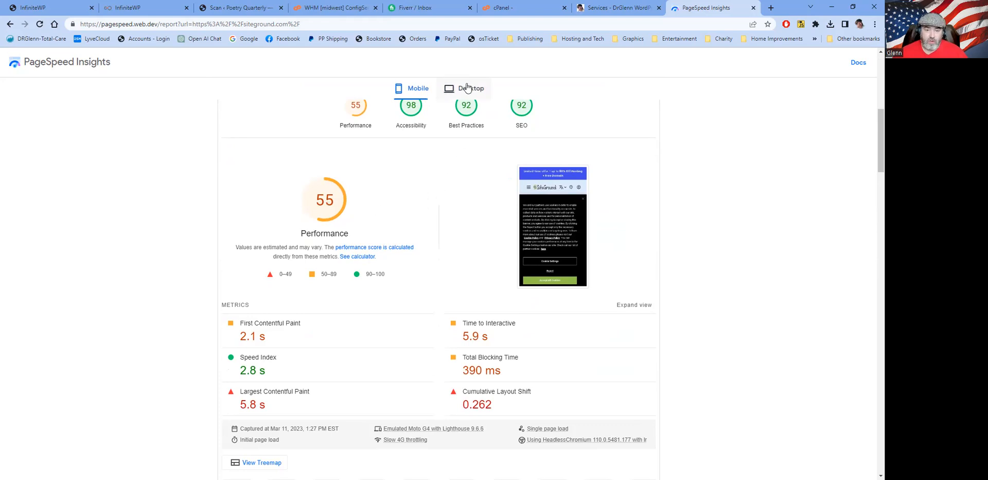
left_click(469, 87)
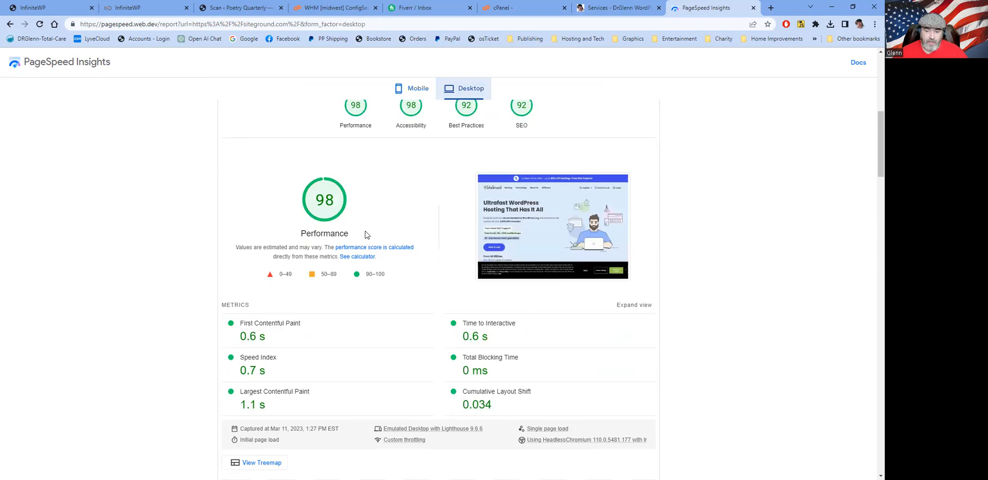
mouse_move(586, 198)
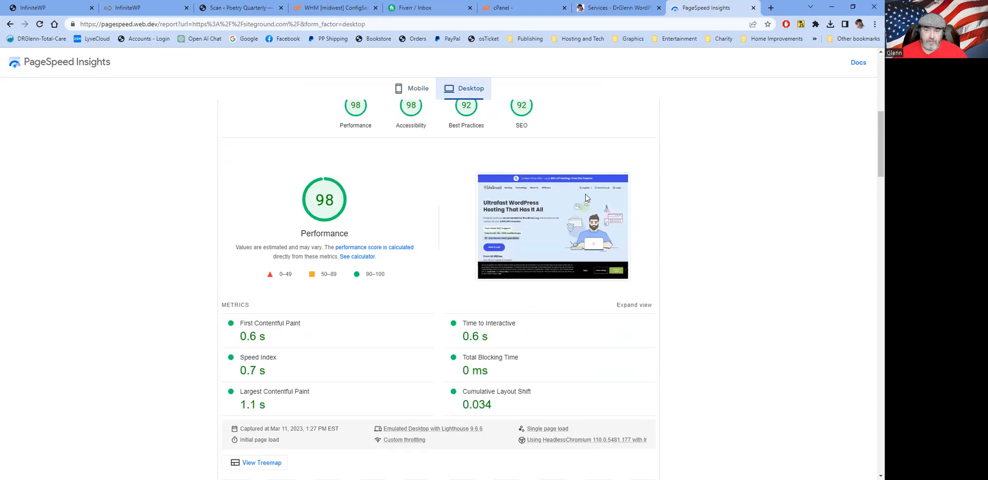
mouse_move(719, 204)
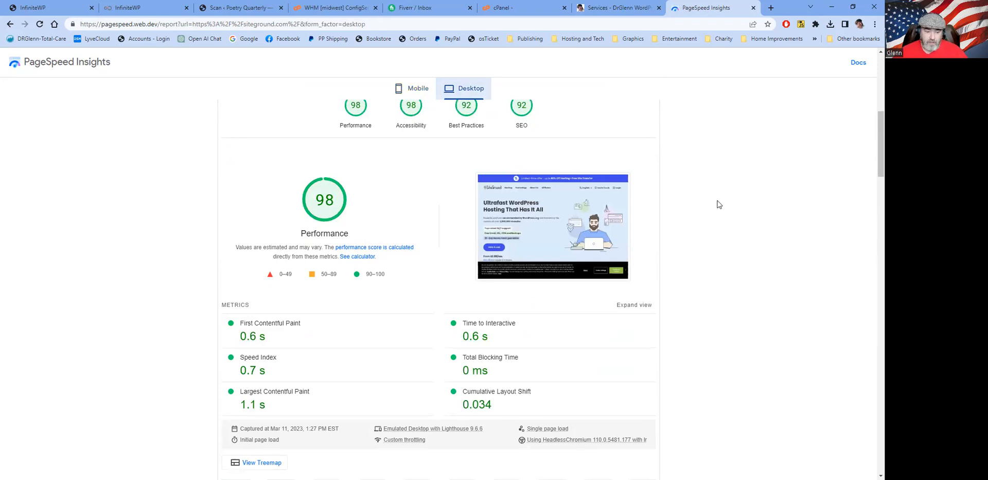
scroll("down", 3)
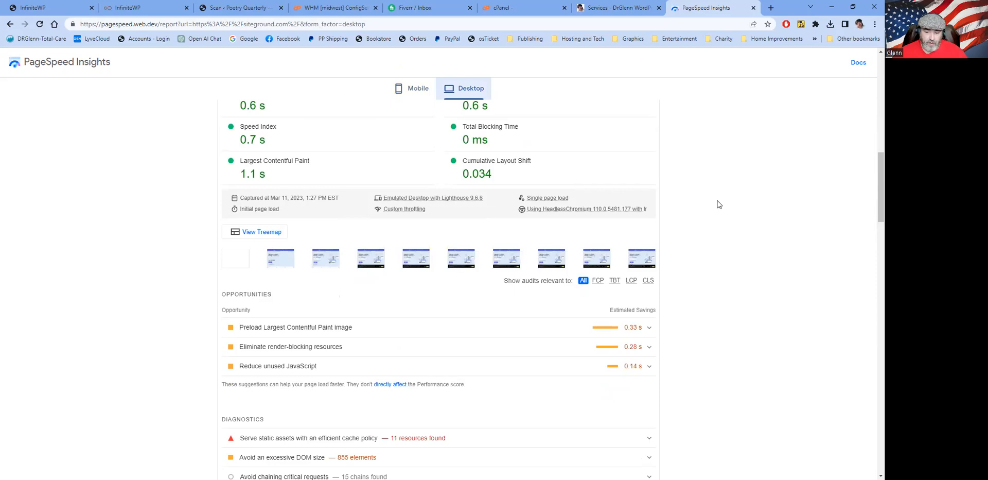
scroll("up", 3)
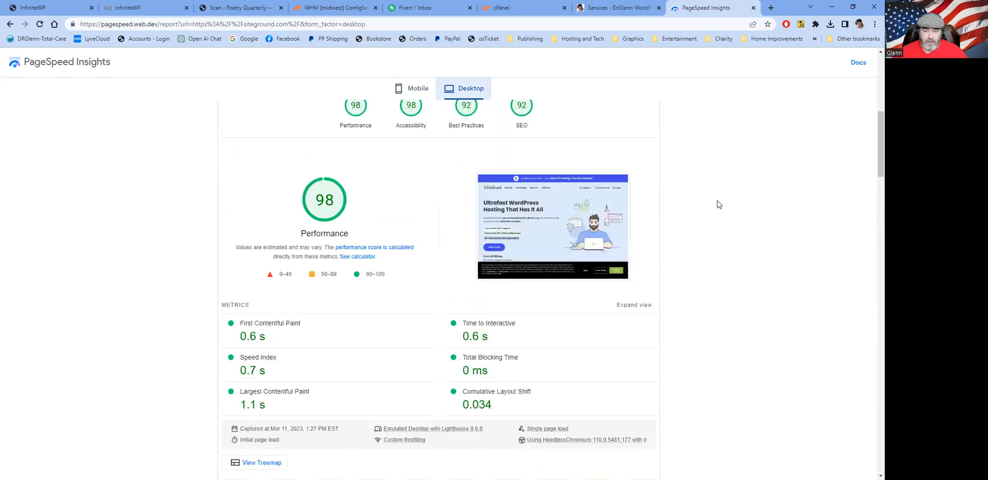
scroll("up", 3)
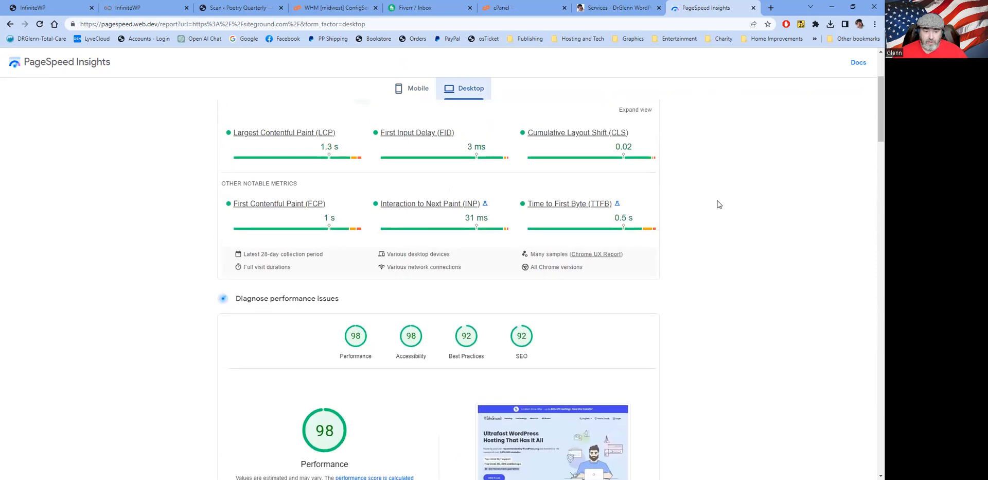
scroll("up", 3)
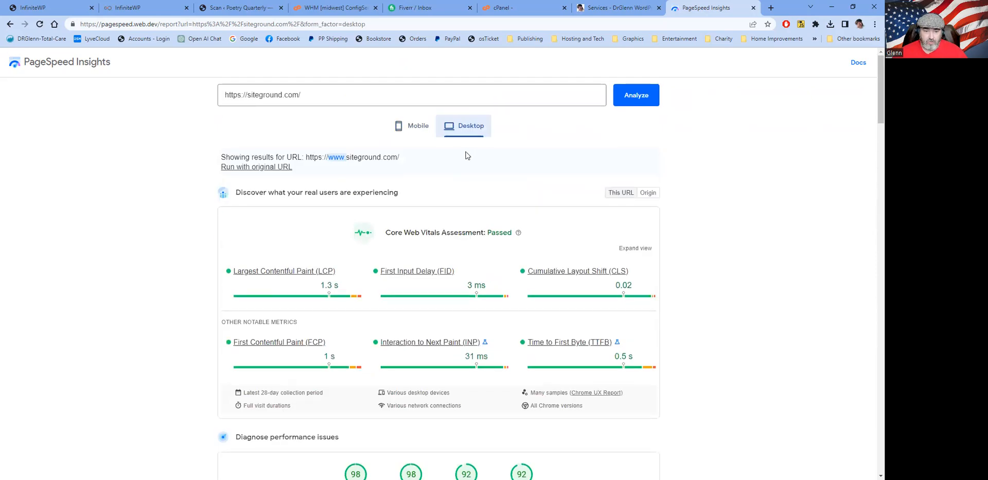
left_click(417, 126)
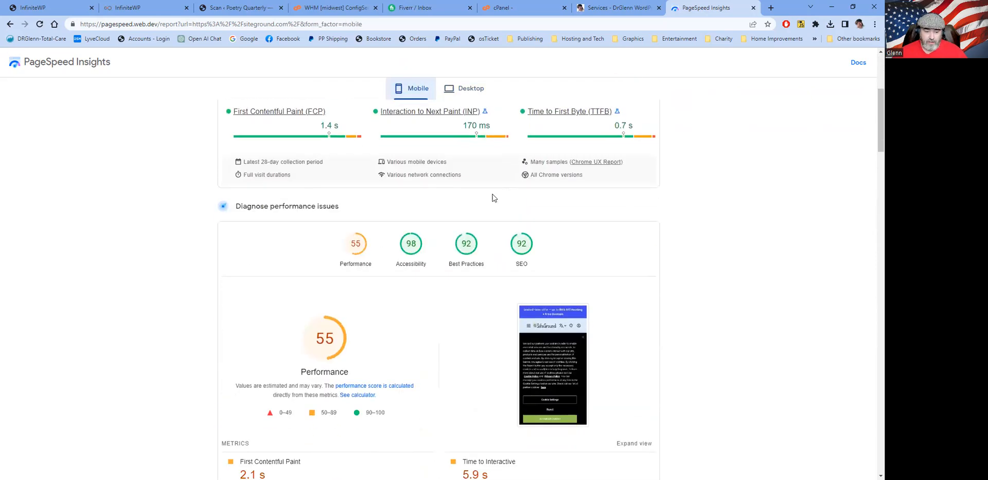
mouse_move(322, 338)
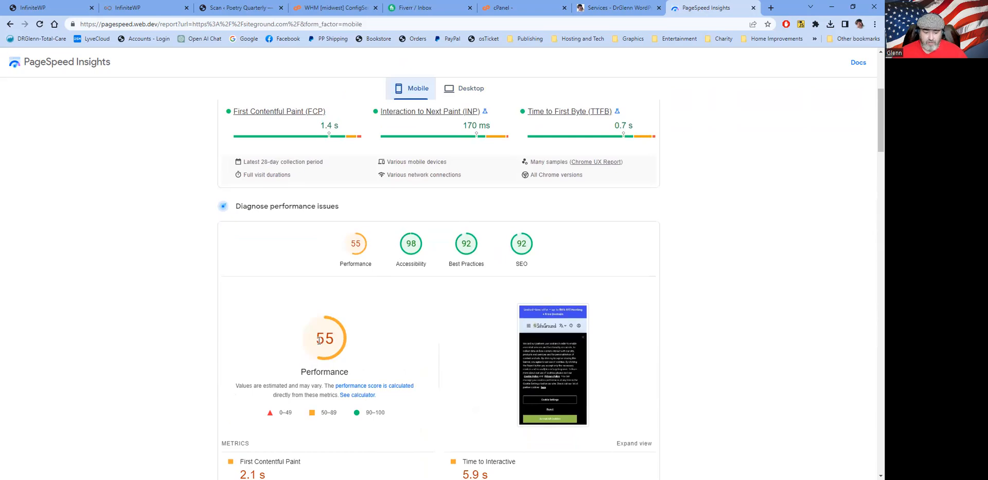
mouse_move(387, 349)
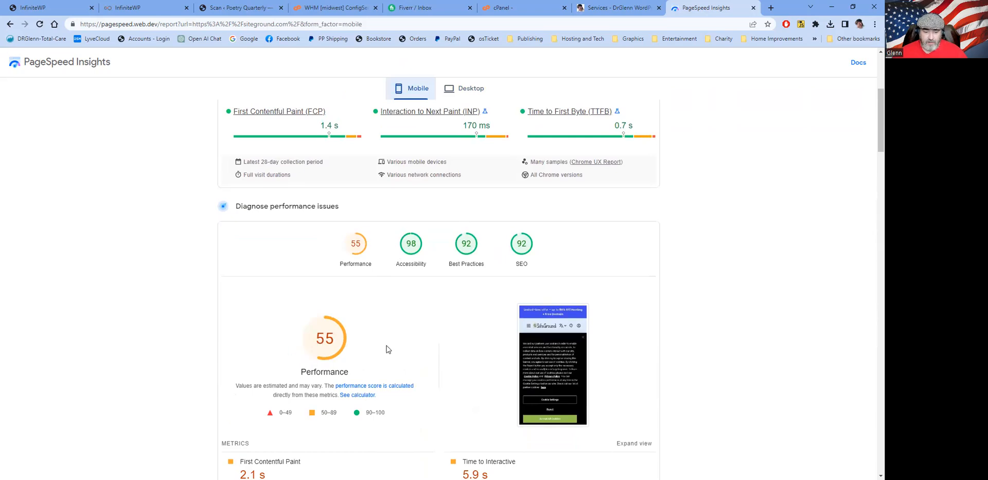
scroll("up", 3)
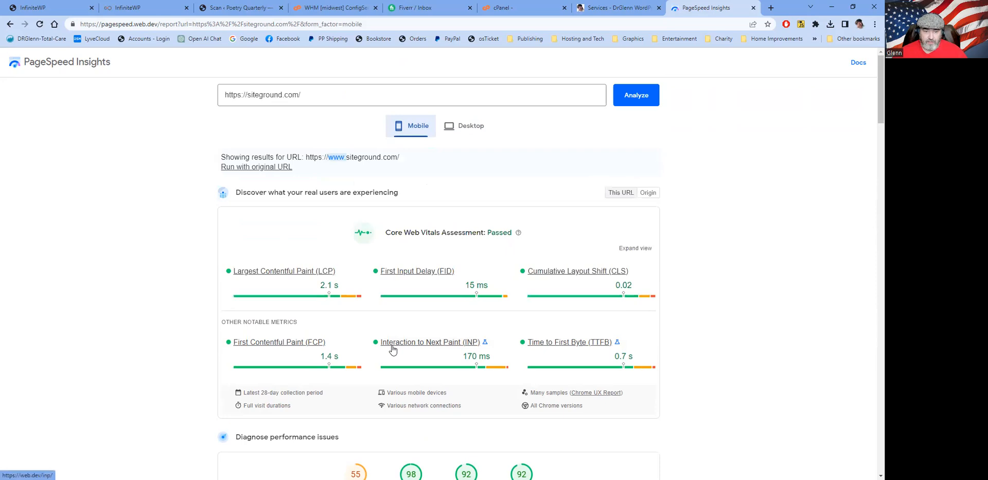
left_click(614, 7)
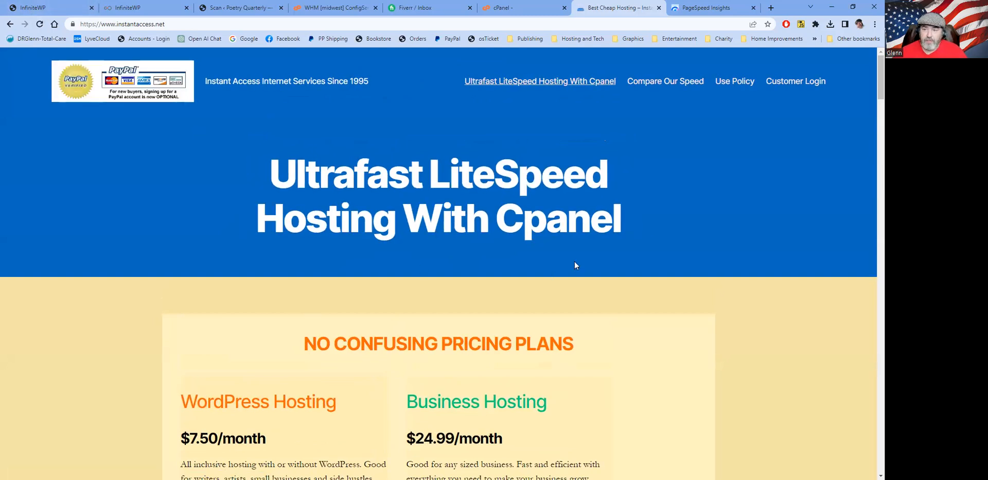
Return from the instantaccess.net homepage tab to the PageSpeed Insights siteground.com report.
left_click(703, 7)
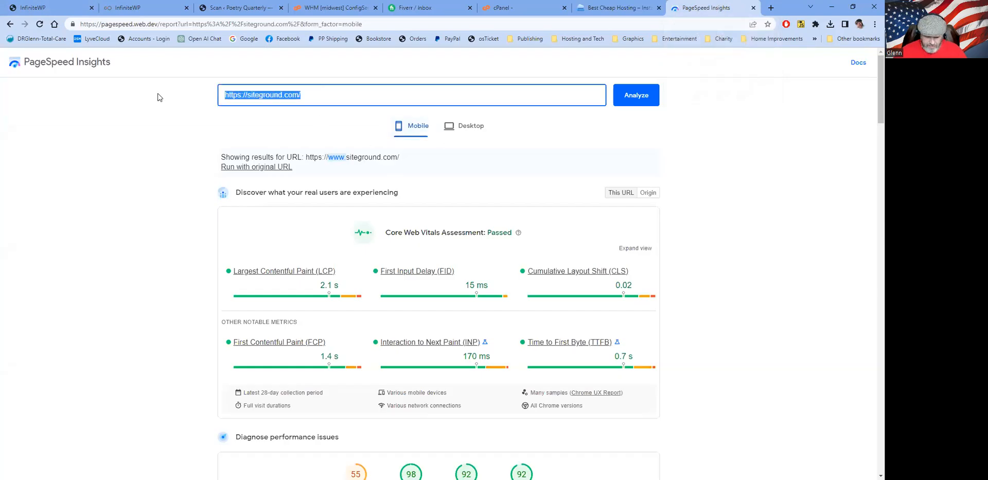
Analyze instantaccess.net in PageSpeed Insights to get its mobile report (Performance 99).
type("instantacc")
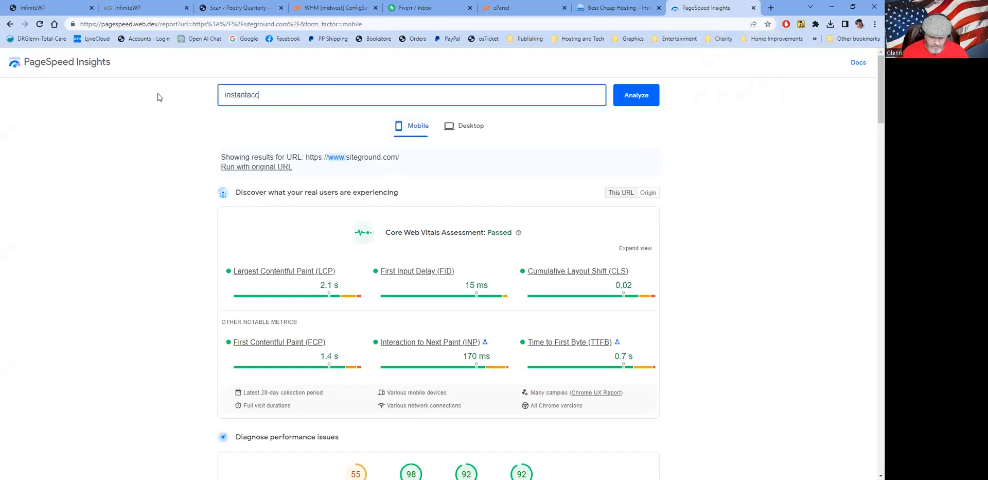
type("ess.net")
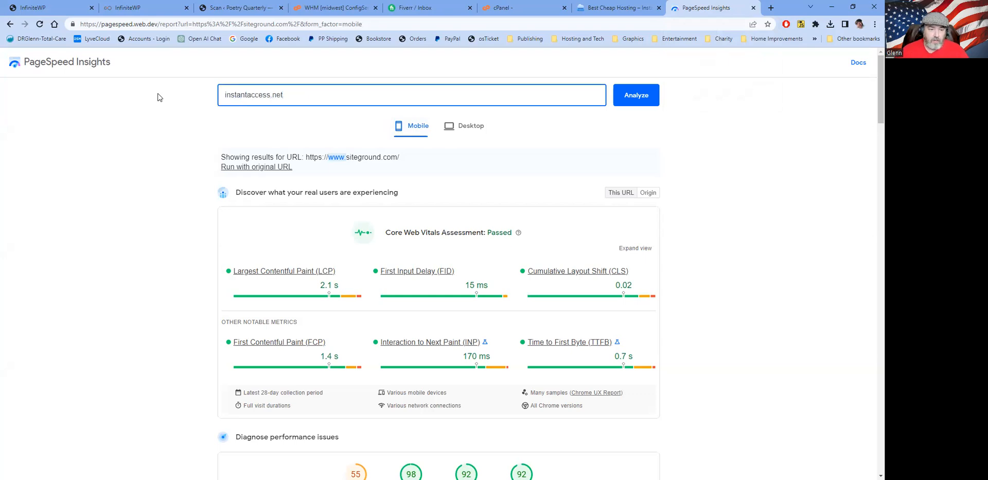
left_click(635, 95)
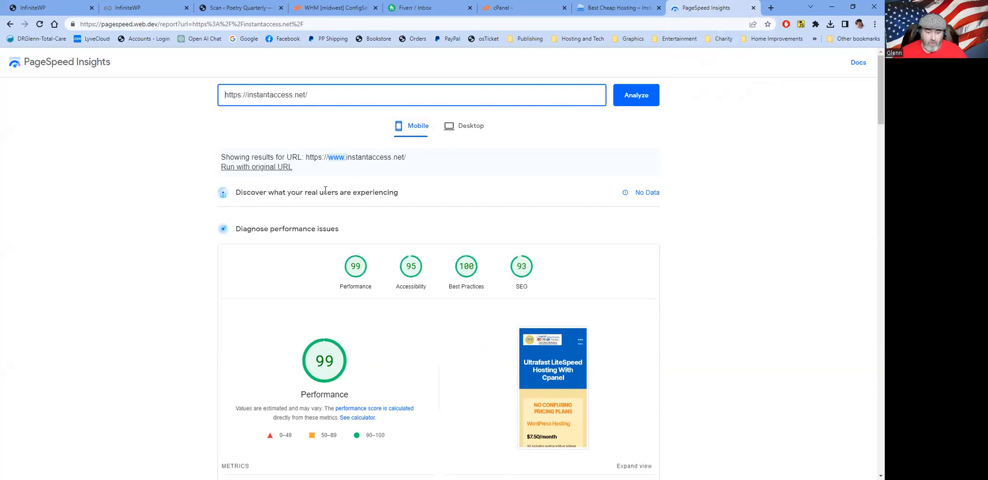
mouse_move(327, 352)
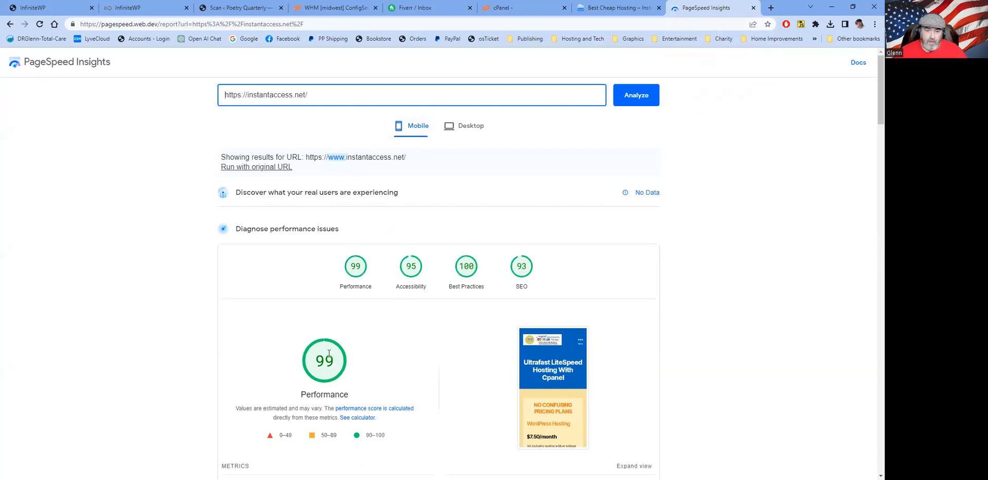
mouse_move(336, 363)
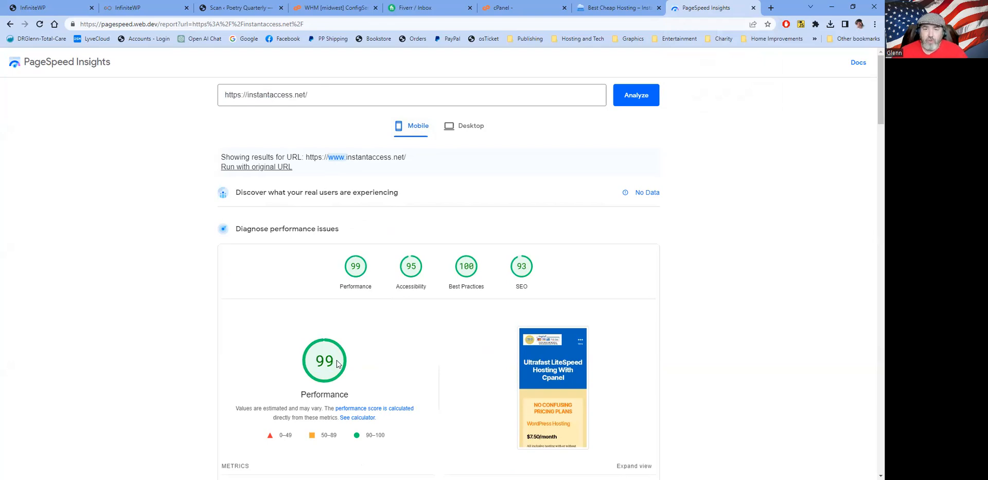
mouse_move(129, 87)
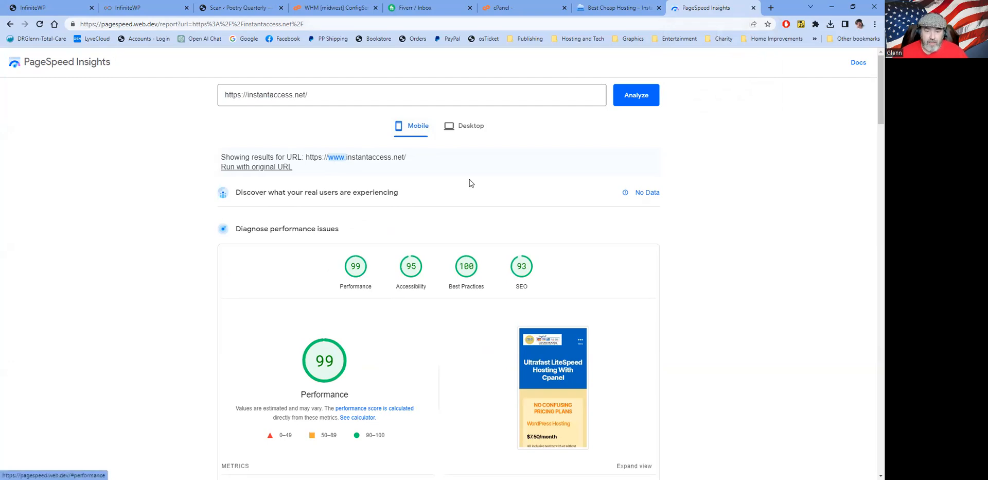
Switch to instantaccess.net's desktop results (Performance 100) and review the metrics.
left_click(469, 125)
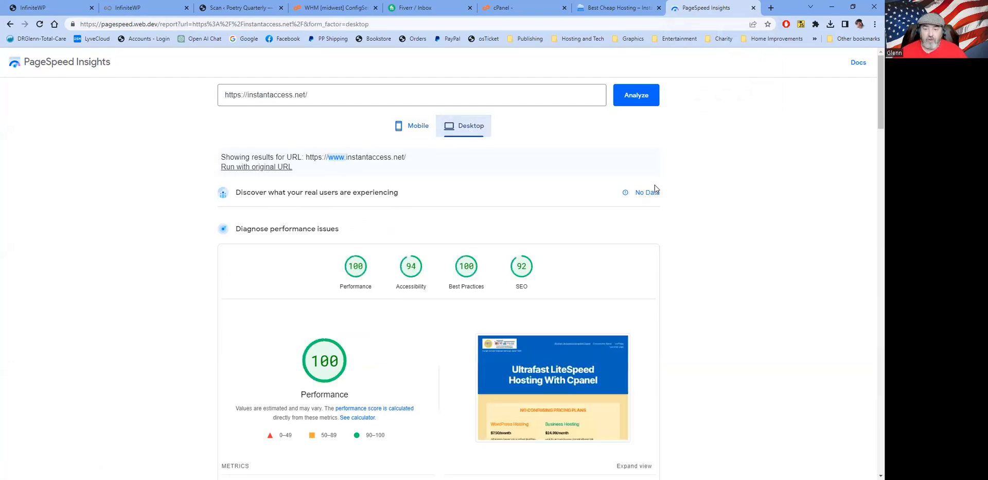
mouse_move(715, 289)
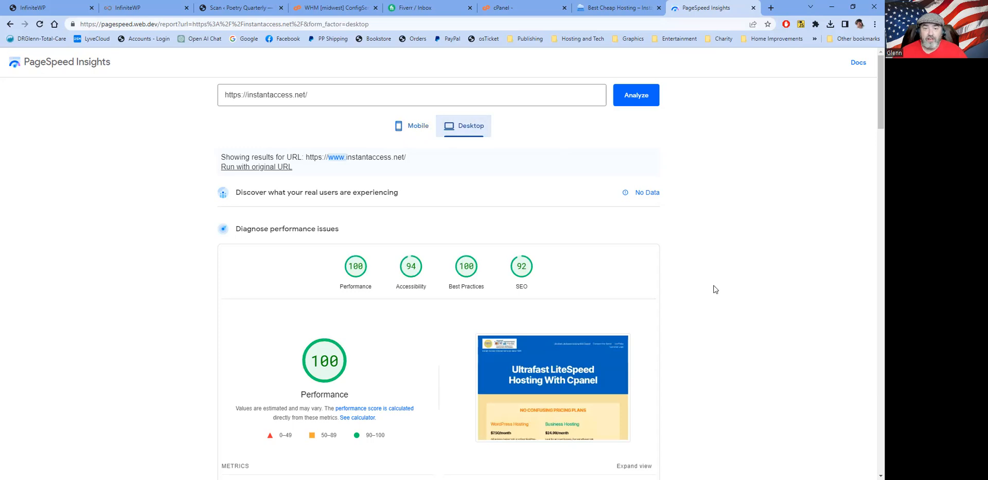
scroll("down", 3)
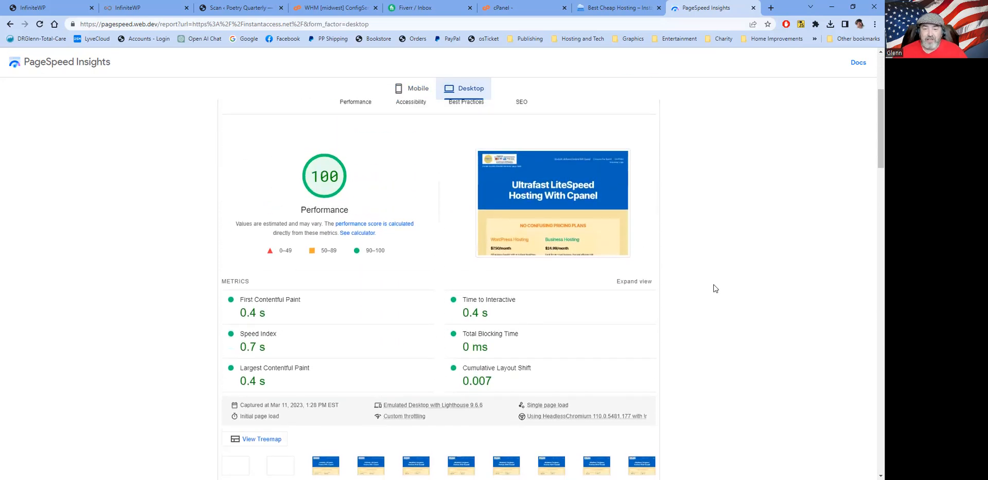
scroll("down", 3)
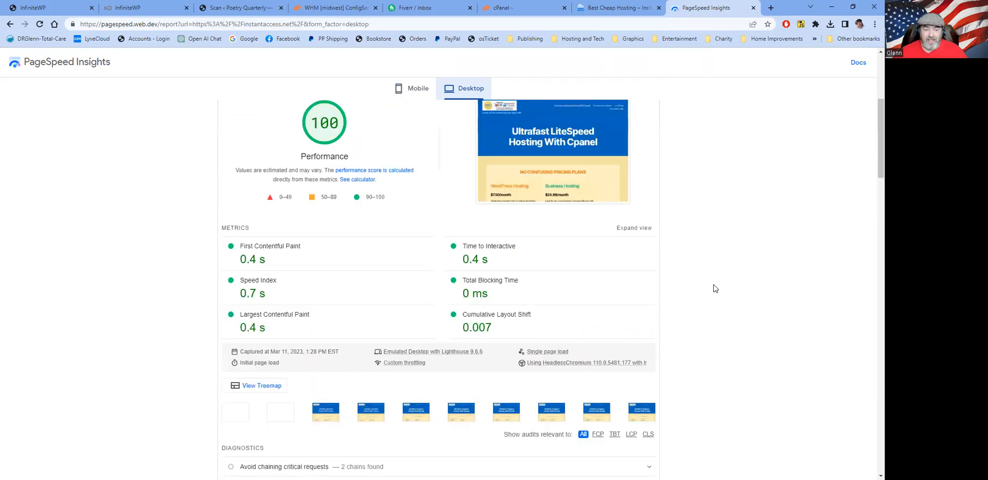
scroll("up", 3)
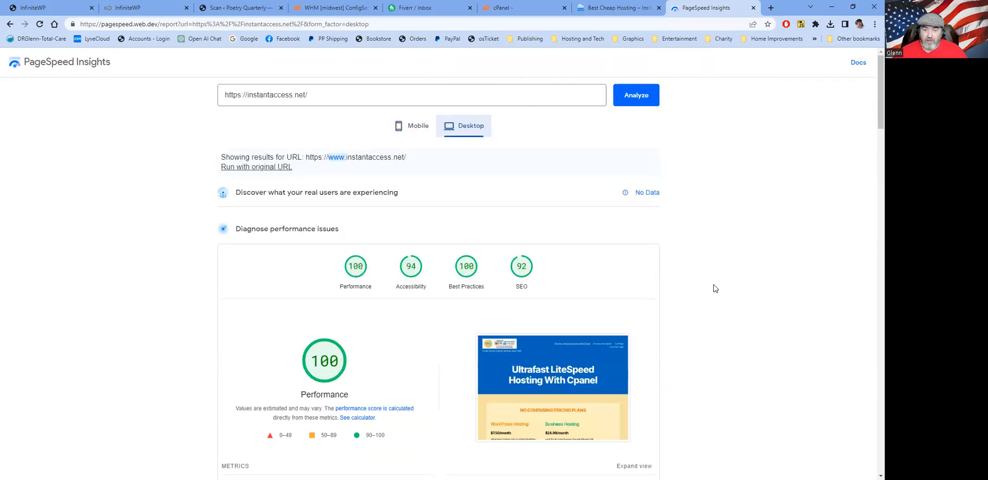